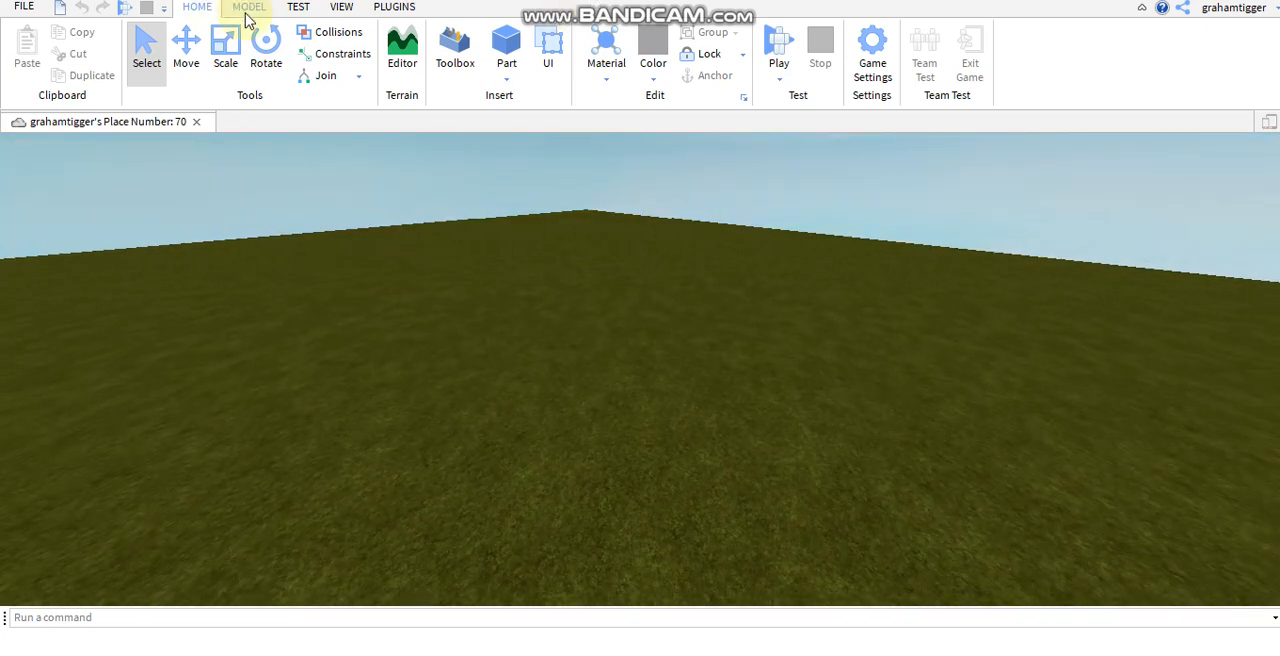
Step: Insert a Block part from the Model tools, remove it, and show the Part shapes list
{"action": "left_click", "coordinate": [197, 7]}
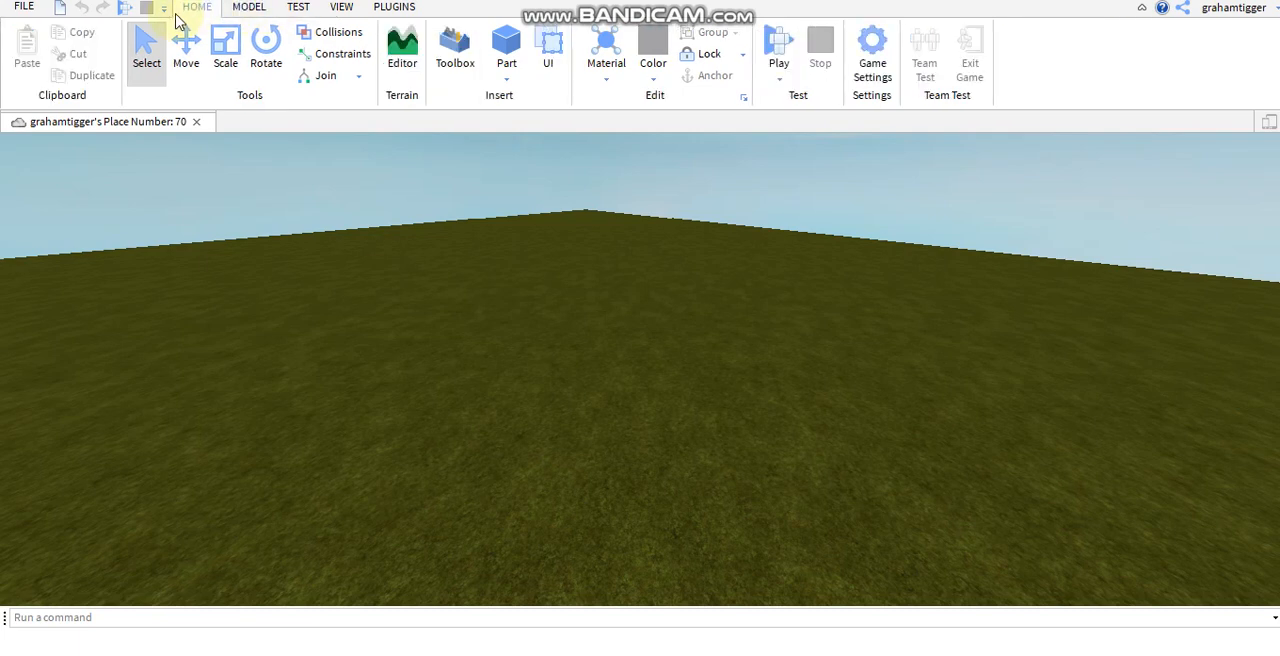
{"action": "left_click", "coordinate": [248, 7]}
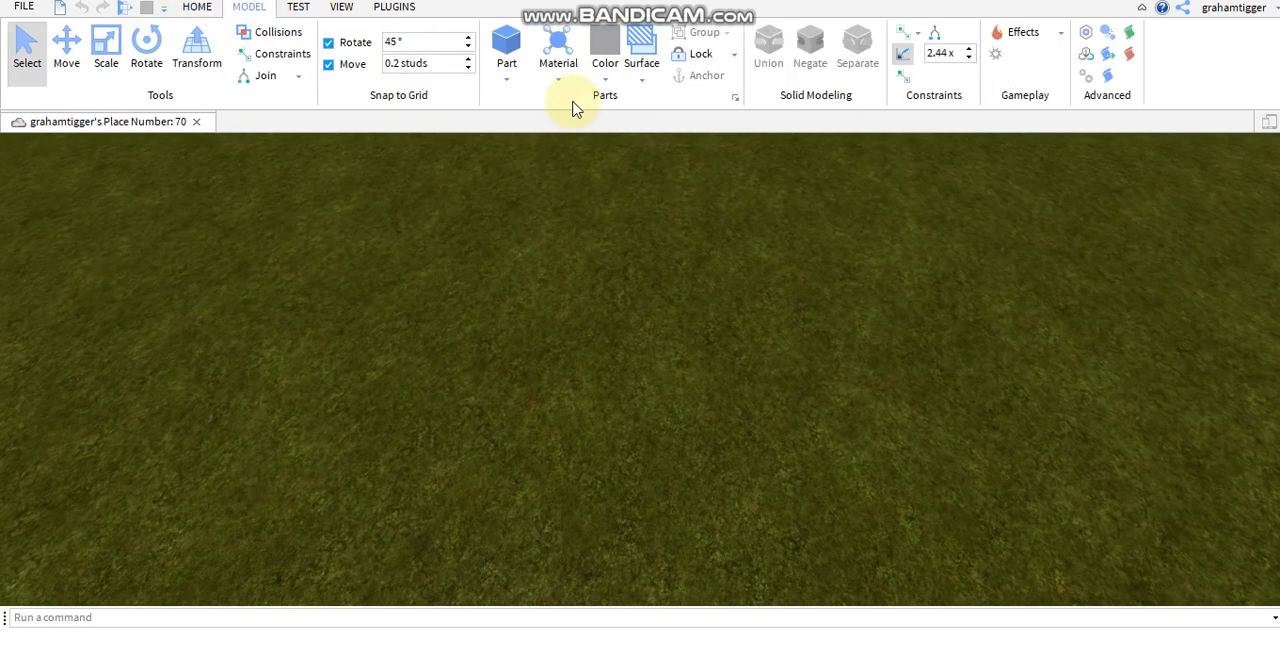
{"action": "left_click", "coordinate": [506, 43]}
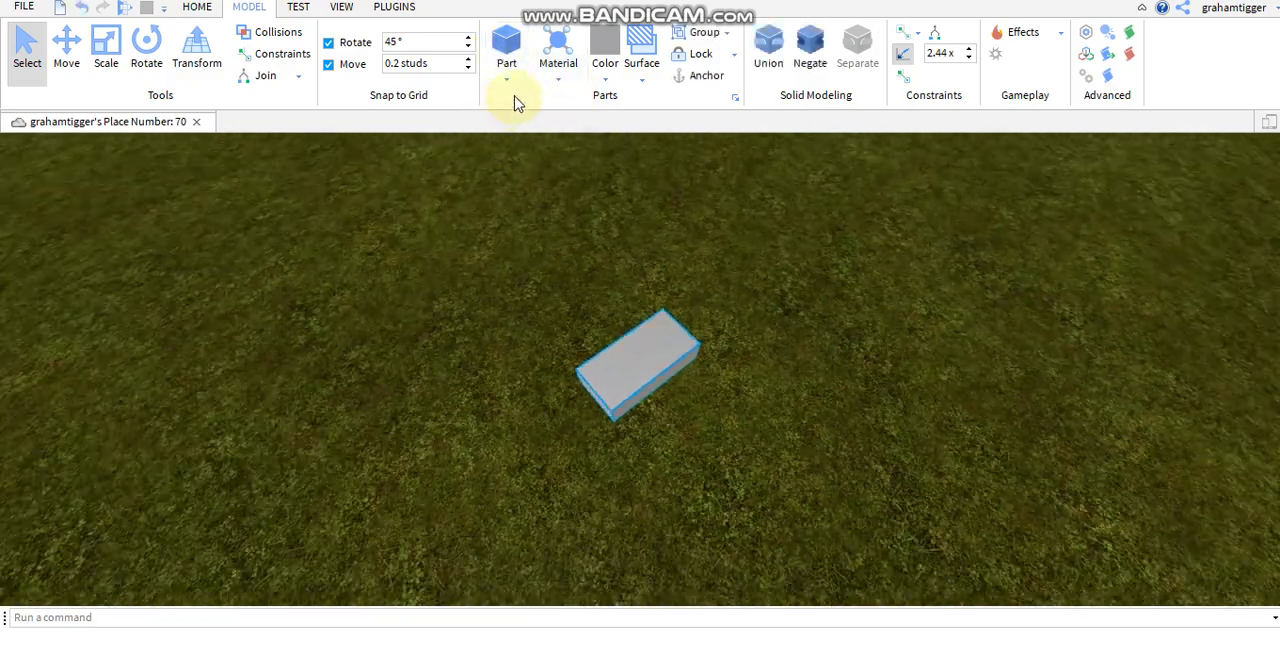
{"action": "left_click", "coordinate": [506, 45]}
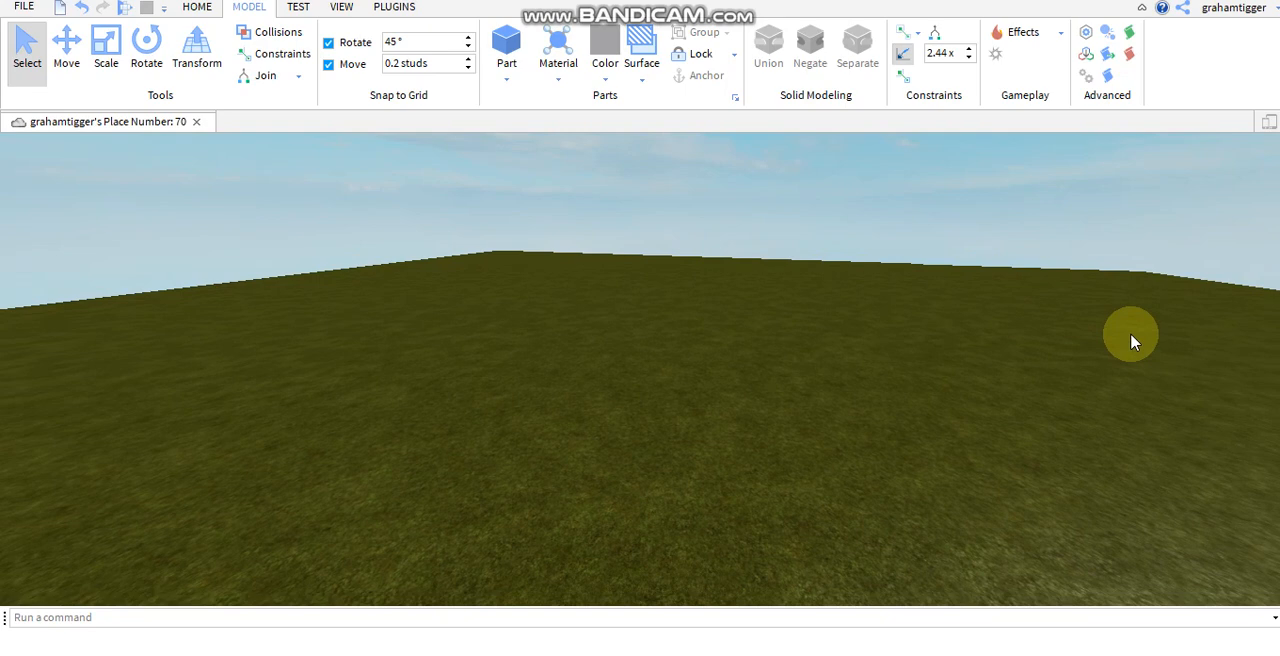
{"action": "mouse_move", "coordinate": [1147, 325]}
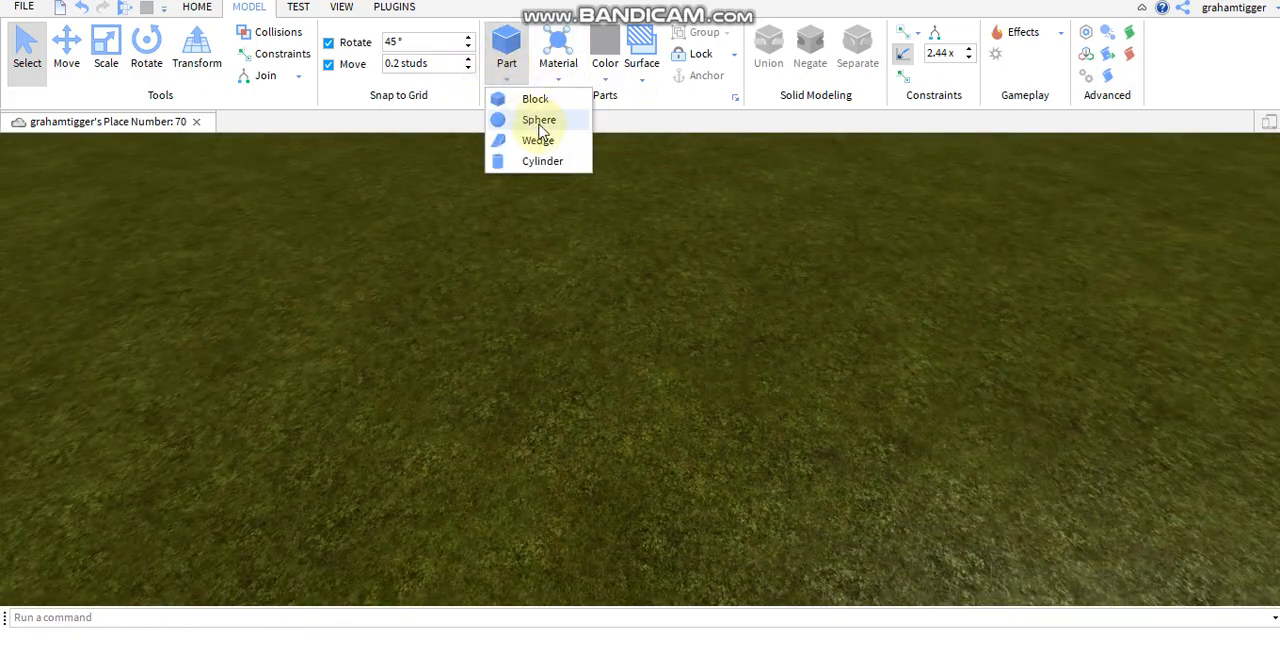
Step: Insert a Sphere part and enlarge it with the Scale tool
{"action": "left_click", "coordinate": [538, 119]}
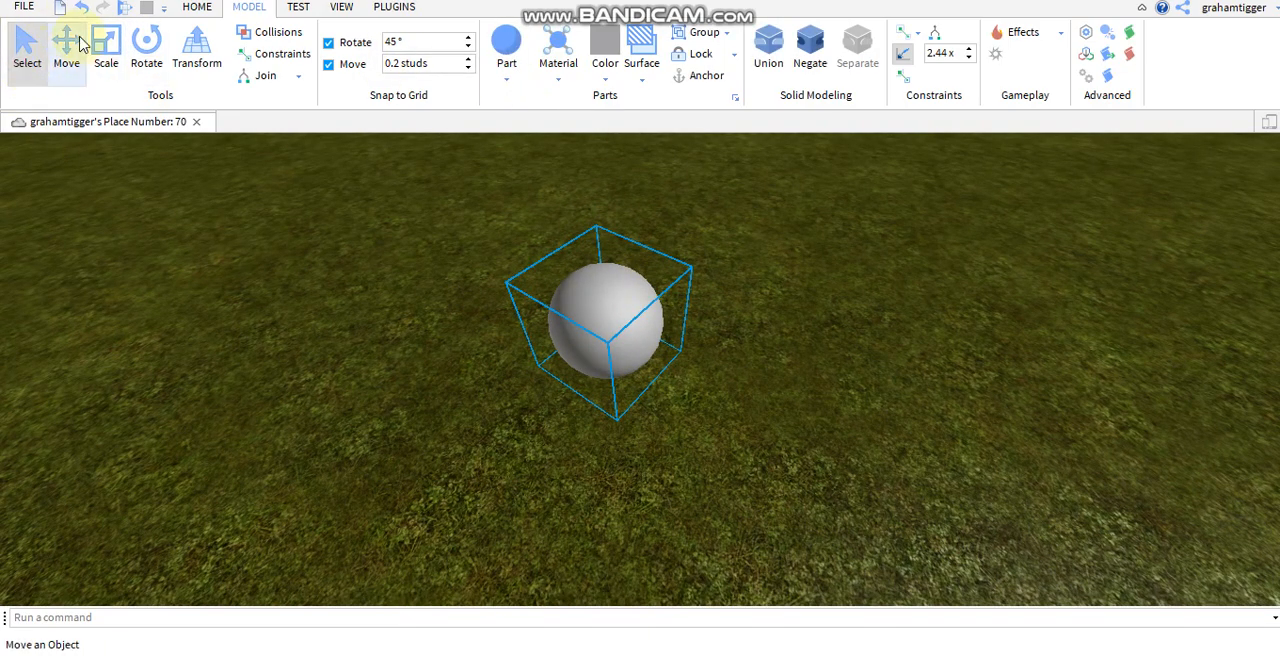
{"action": "left_click", "coordinate": [105, 45]}
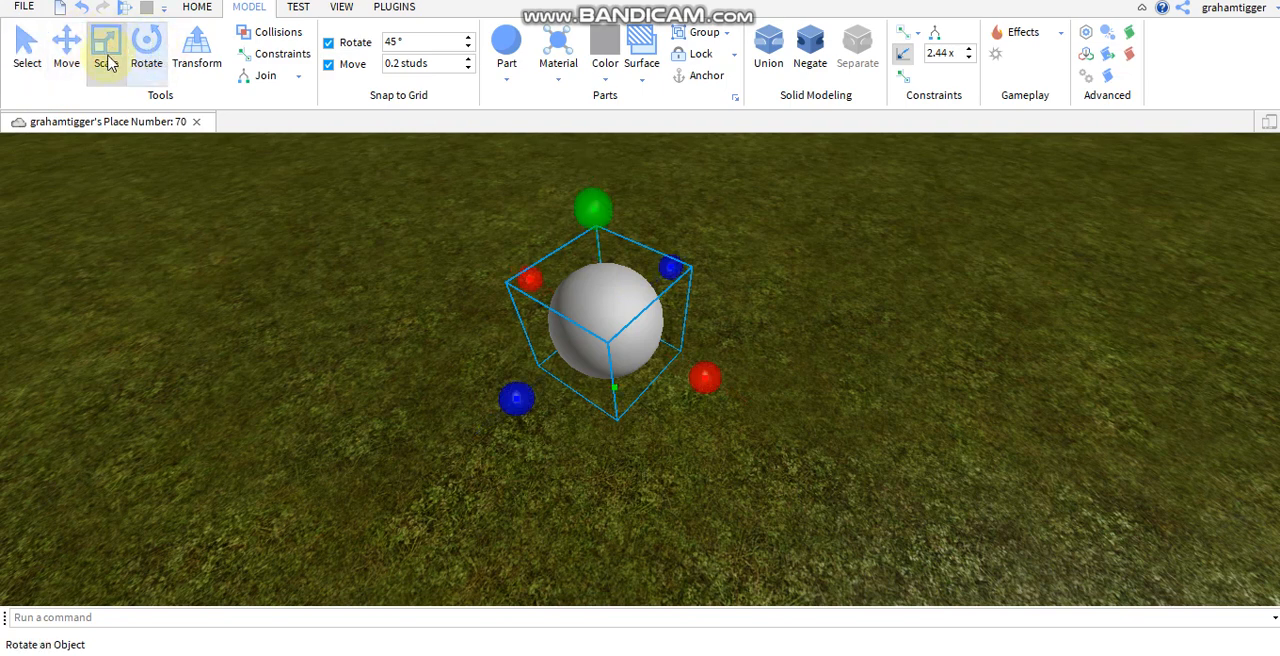
{"action": "left_click", "coordinate": [105, 45]}
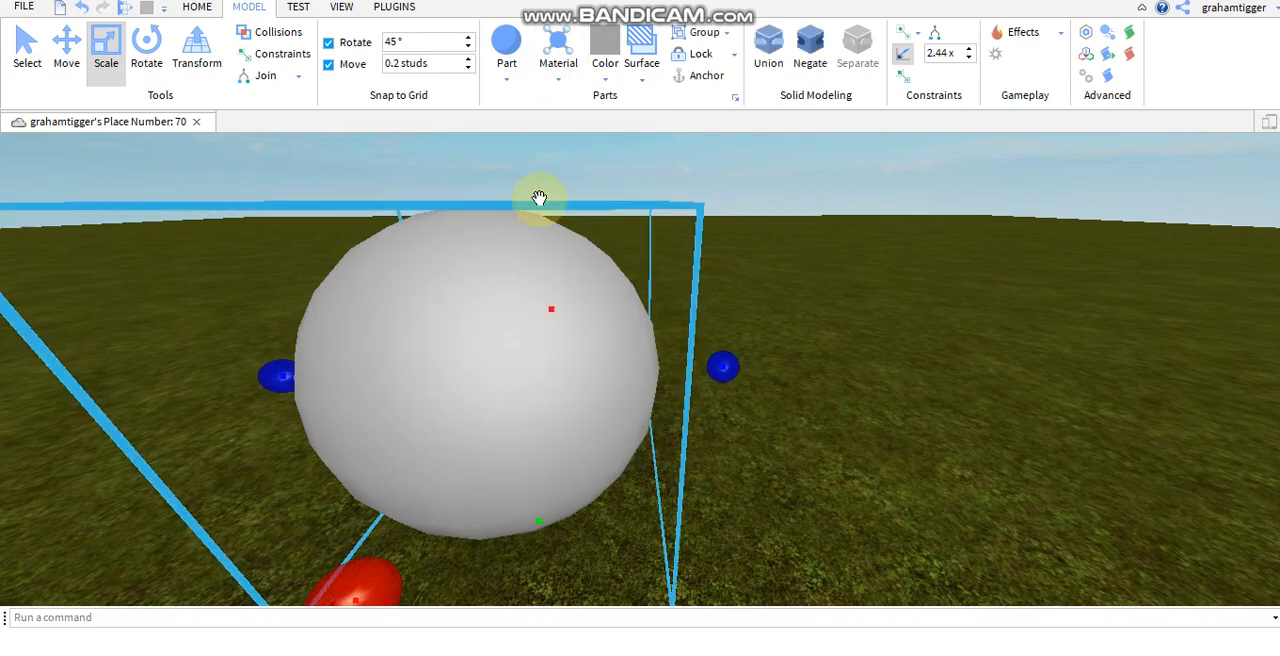
Step: Give the sphere a rough stone material and a dark grey colour
{"action": "left_click", "coordinate": [557, 47]}
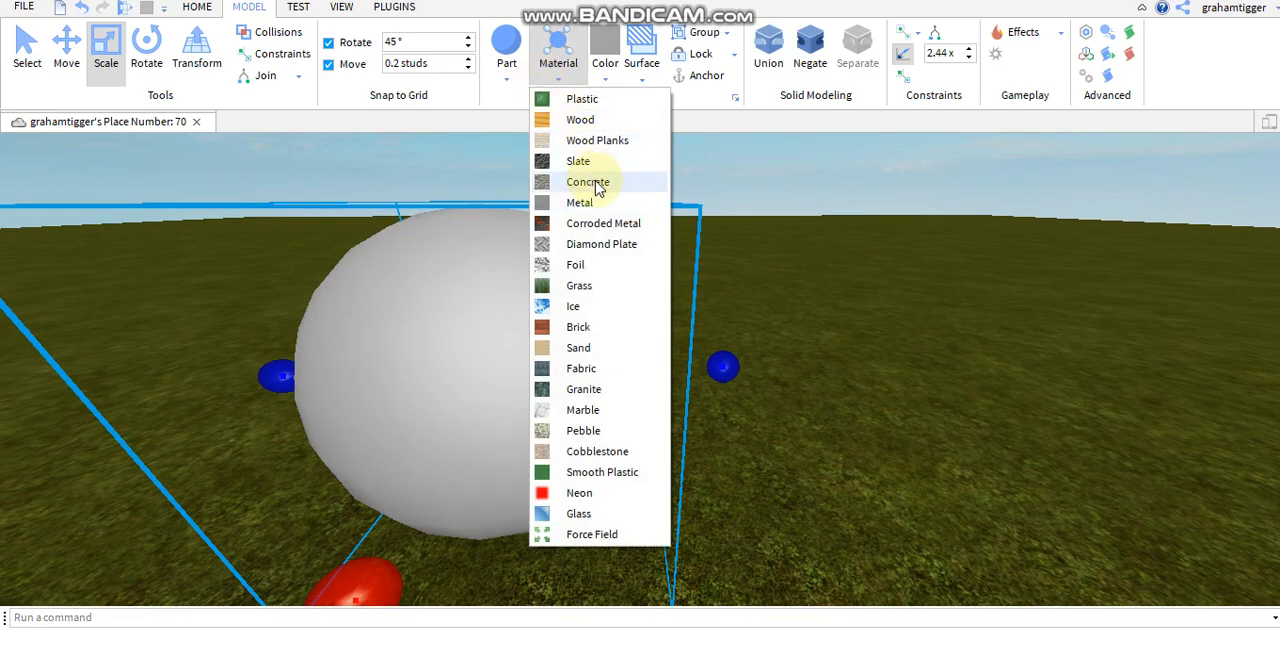
{"action": "left_click", "coordinate": [588, 182]}
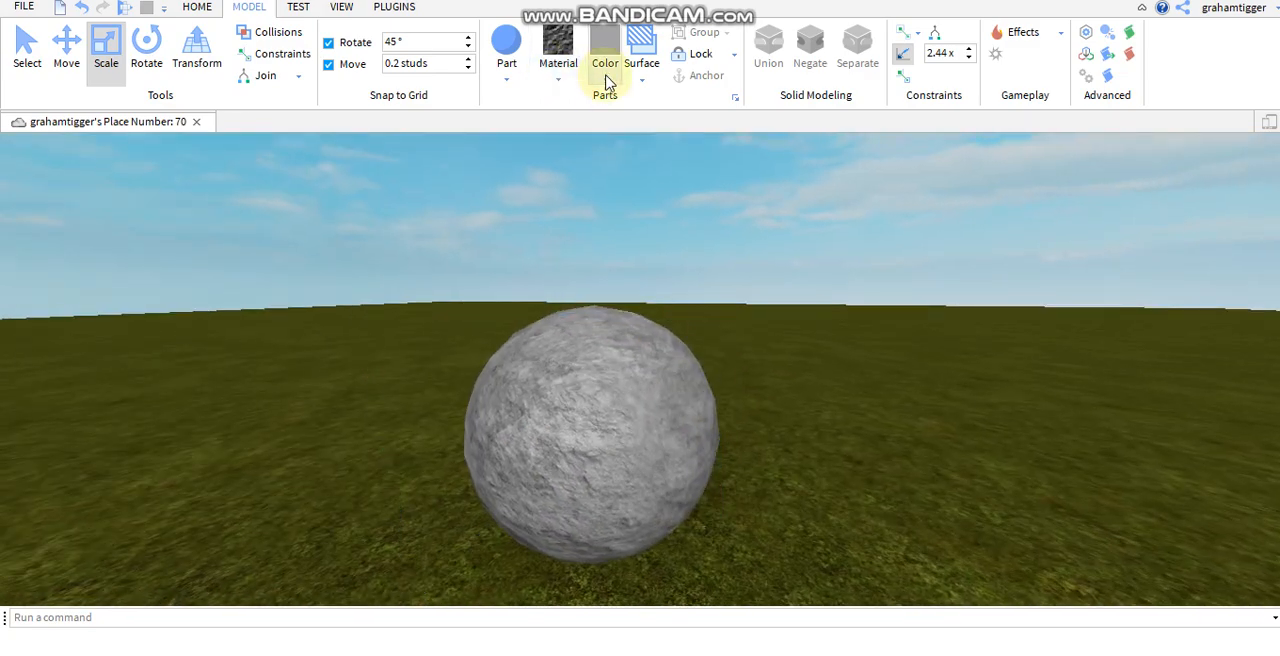
{"action": "left_click", "coordinate": [605, 45]}
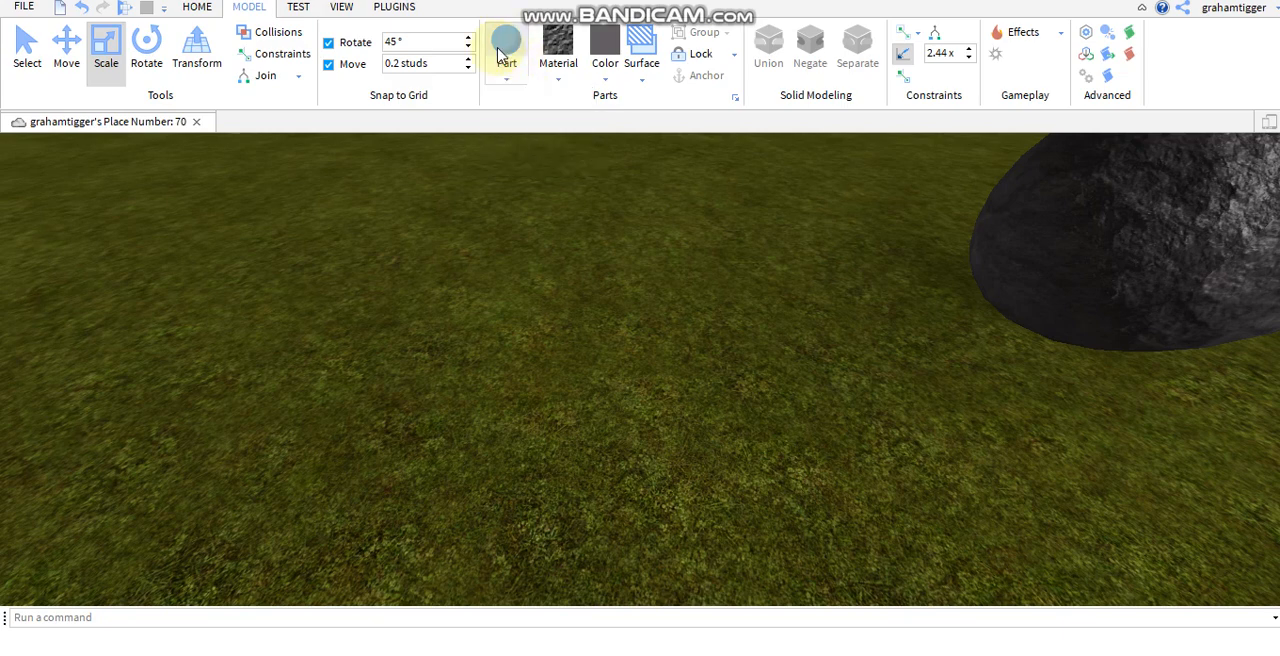
Step: Add another sphere, colour it black, and place small copies as eyes
{"action": "left_click", "coordinate": [557, 45]}
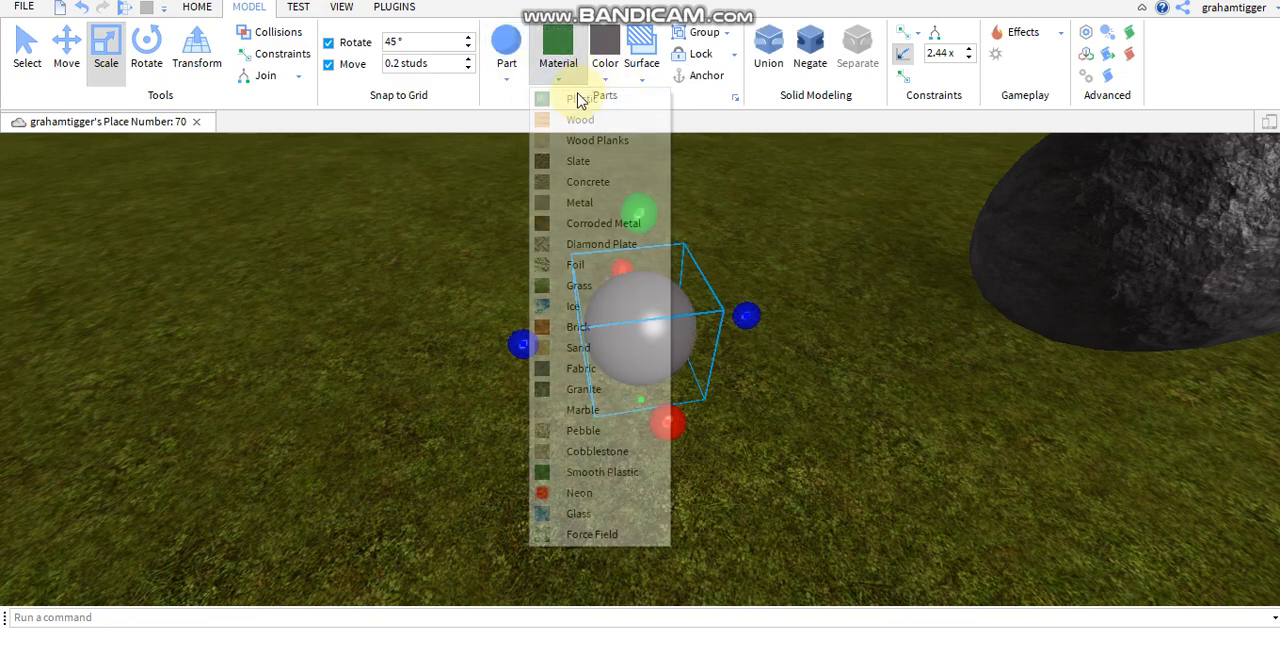
{"action": "left_click", "coordinate": [604, 47]}
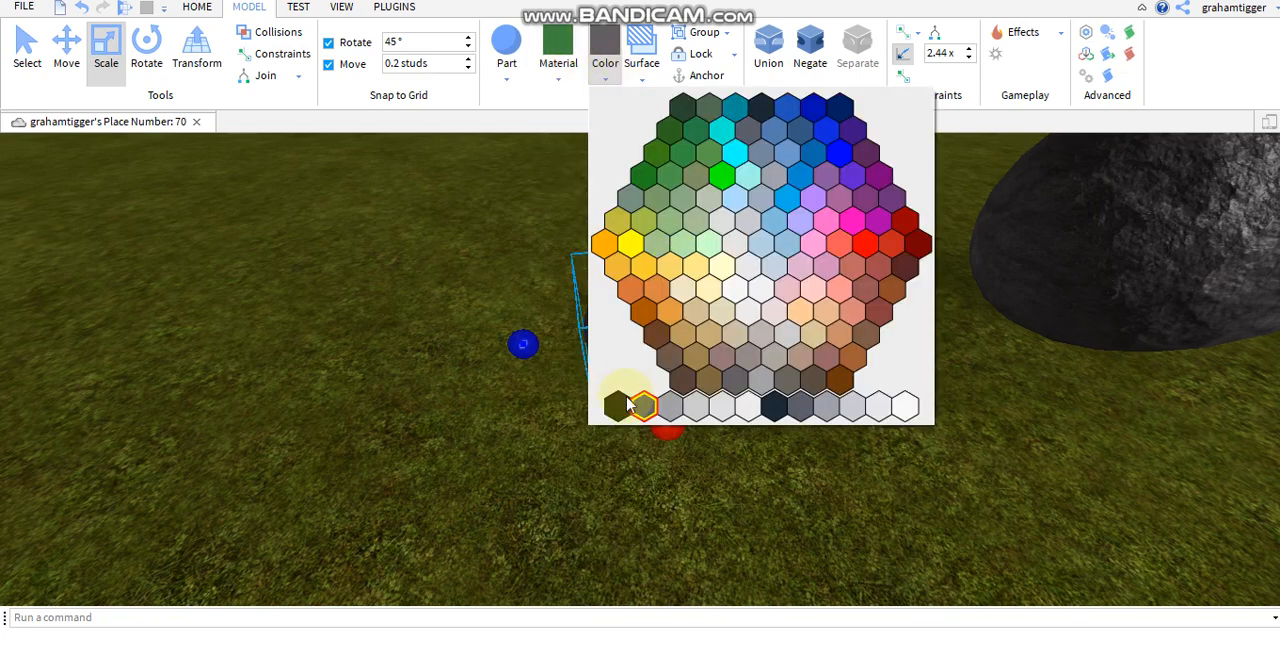
{"action": "left_click", "coordinate": [641, 405]}
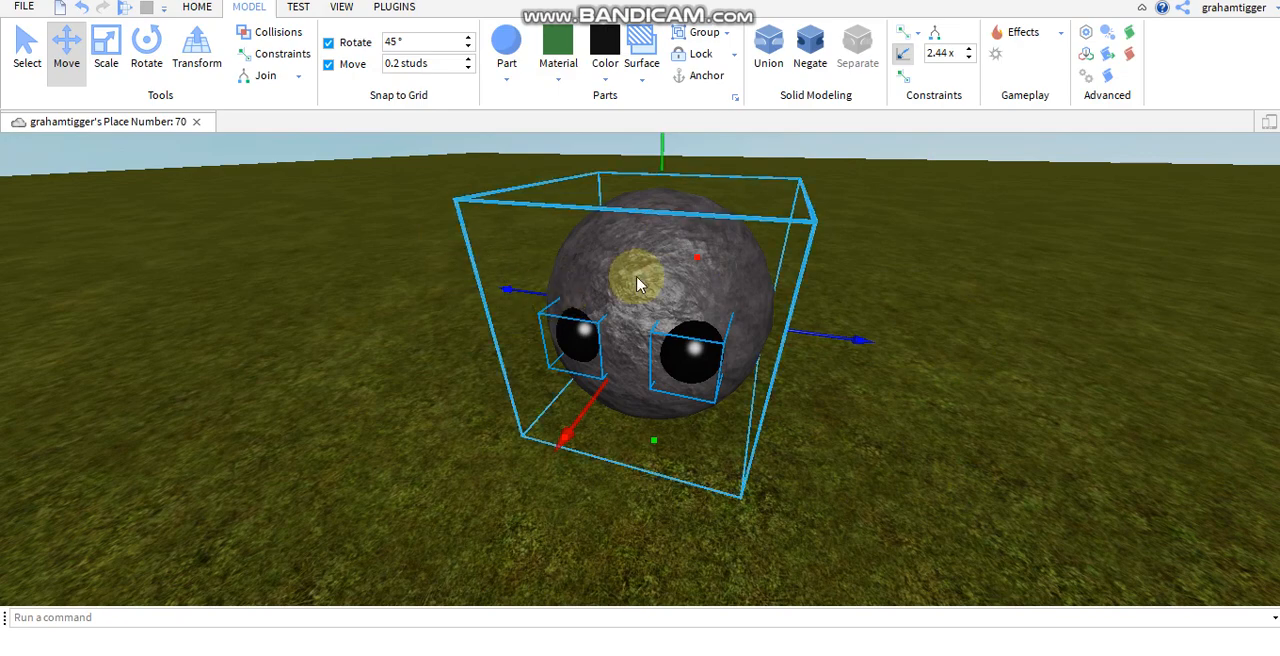
Step: Build the body, arm, block hand and long spear from Block and Cylinder parts
{"action": "right_click", "coordinate": [637, 283]}
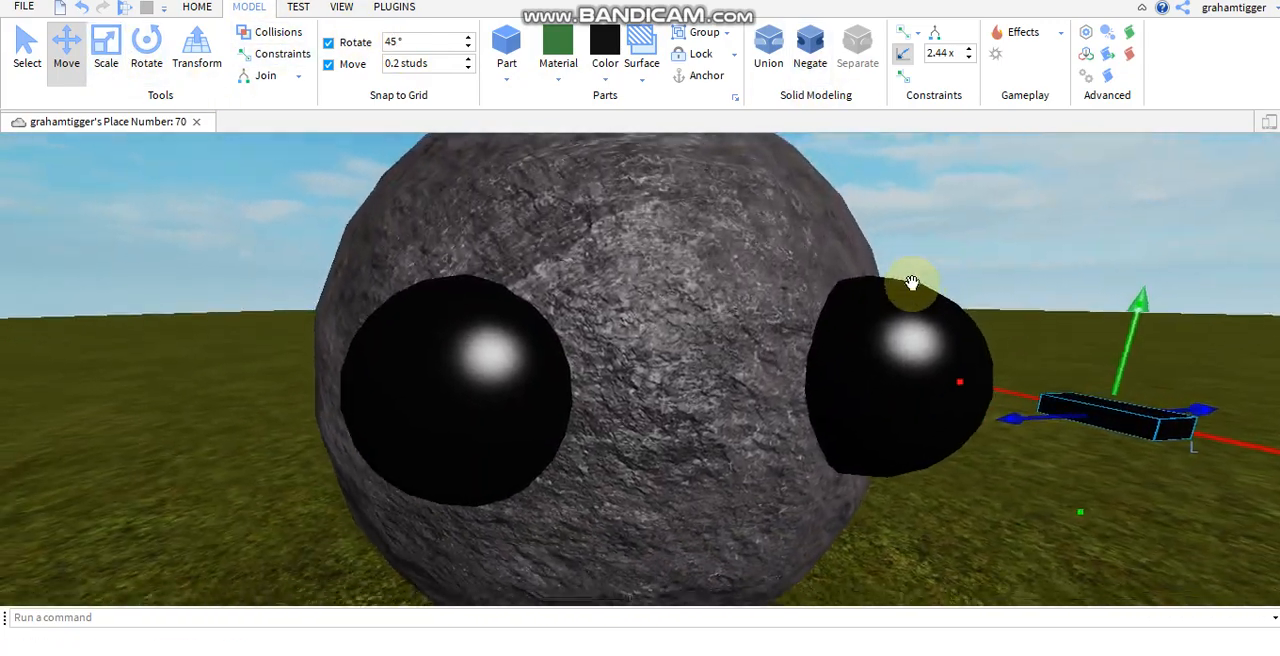
{"action": "scroll", "scroll_direction": "down", "scroll_amount": 3}
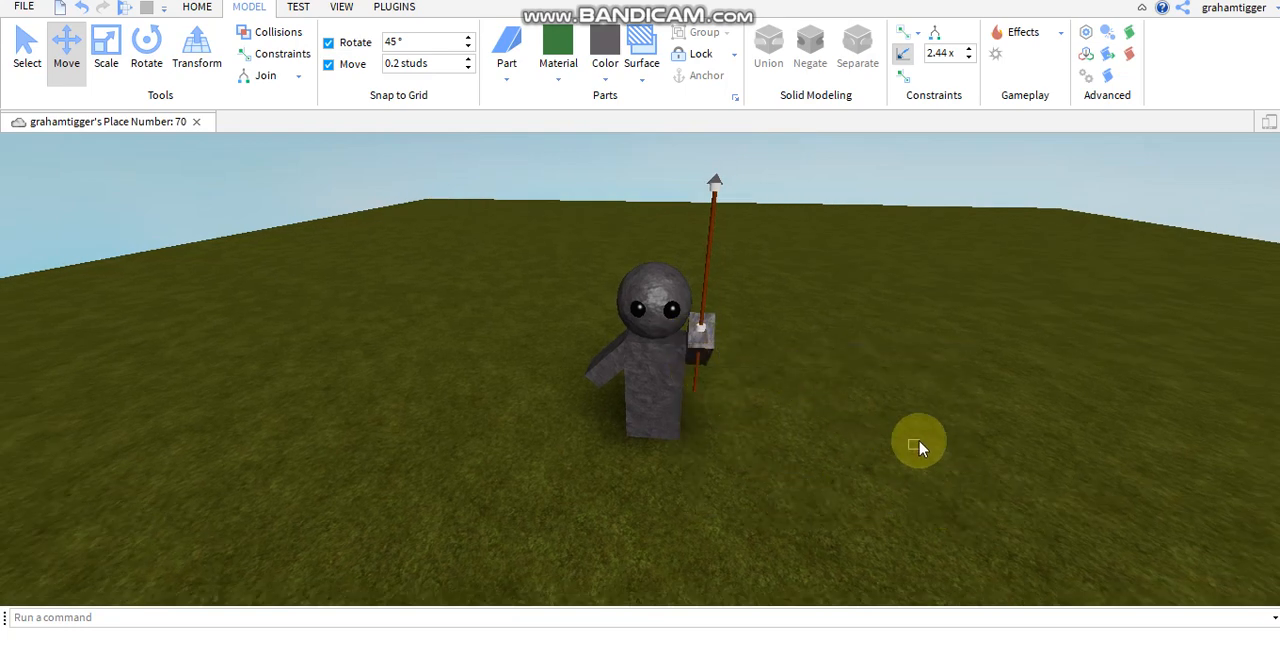
{"action": "mouse_move", "coordinate": [890, 440]}
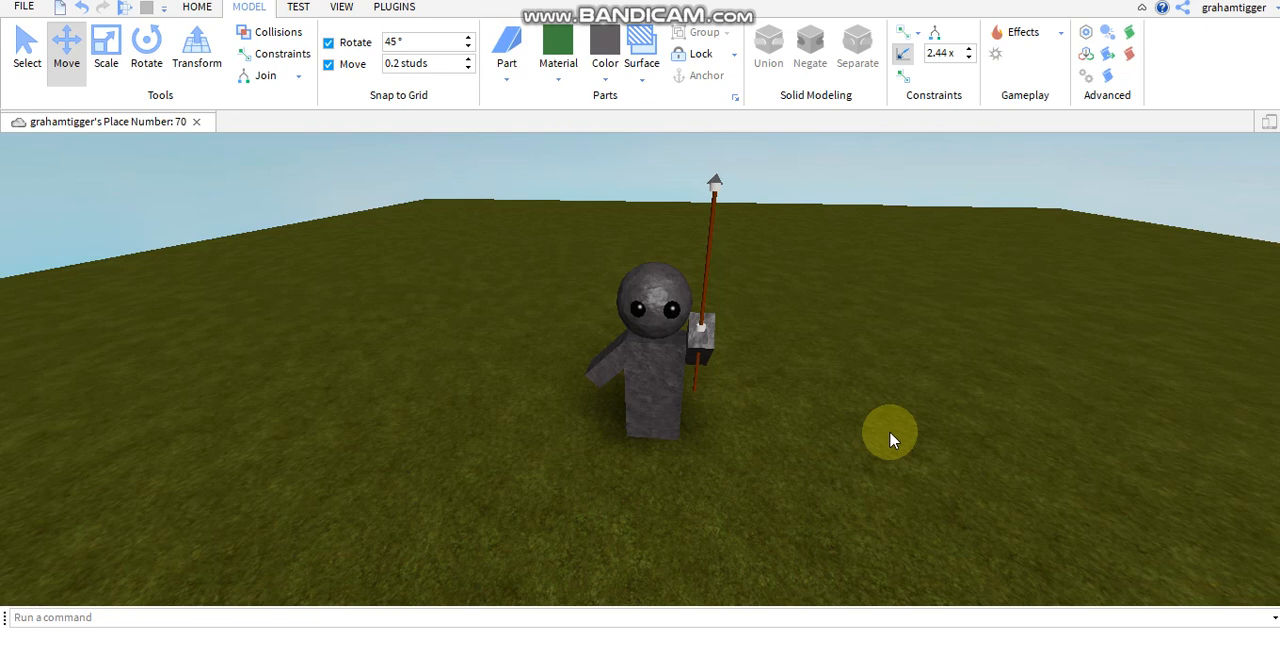
{"action": "mouse_move", "coordinate": [884, 441]}
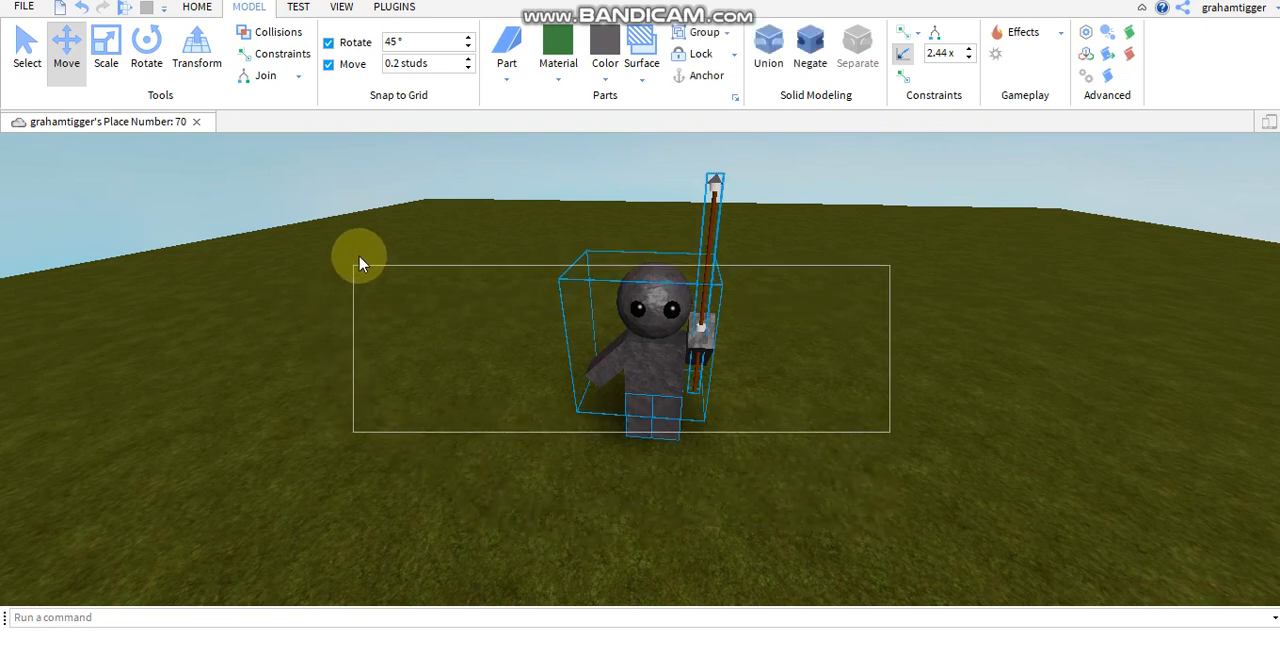
Step: Select all of the statue's parts and group them into one Model
{"action": "left_click", "coordinate": [670, 343]}
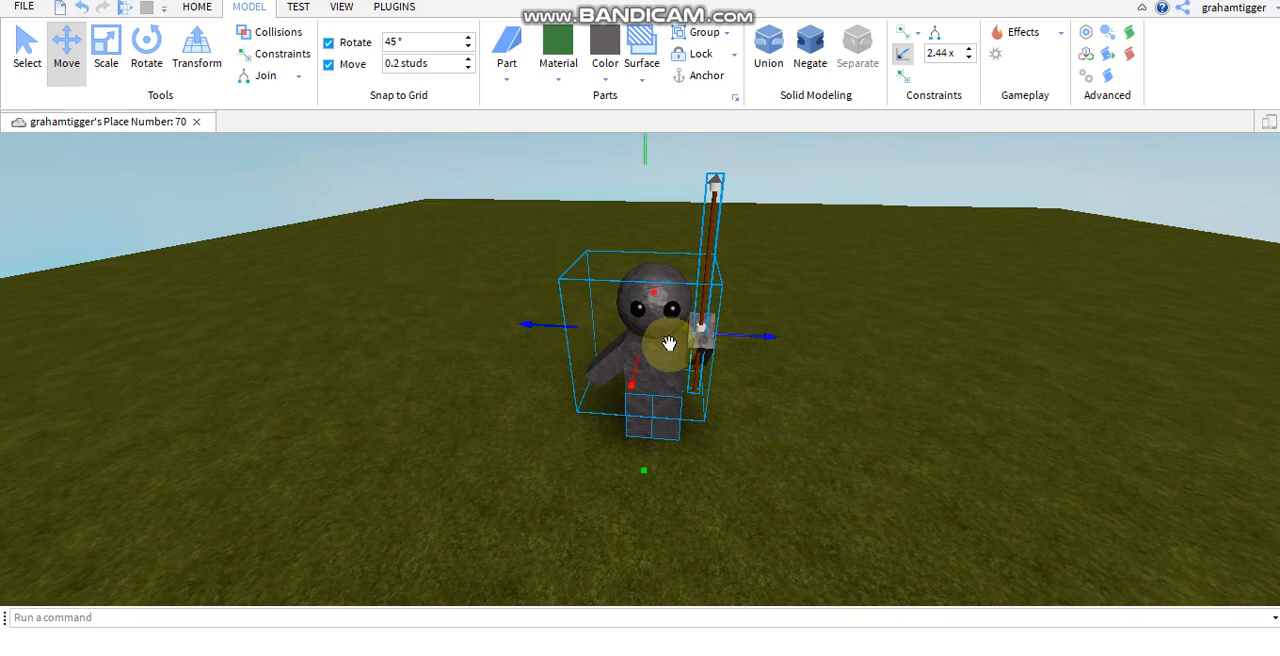
{"action": "right_click", "coordinate": [670, 343]}
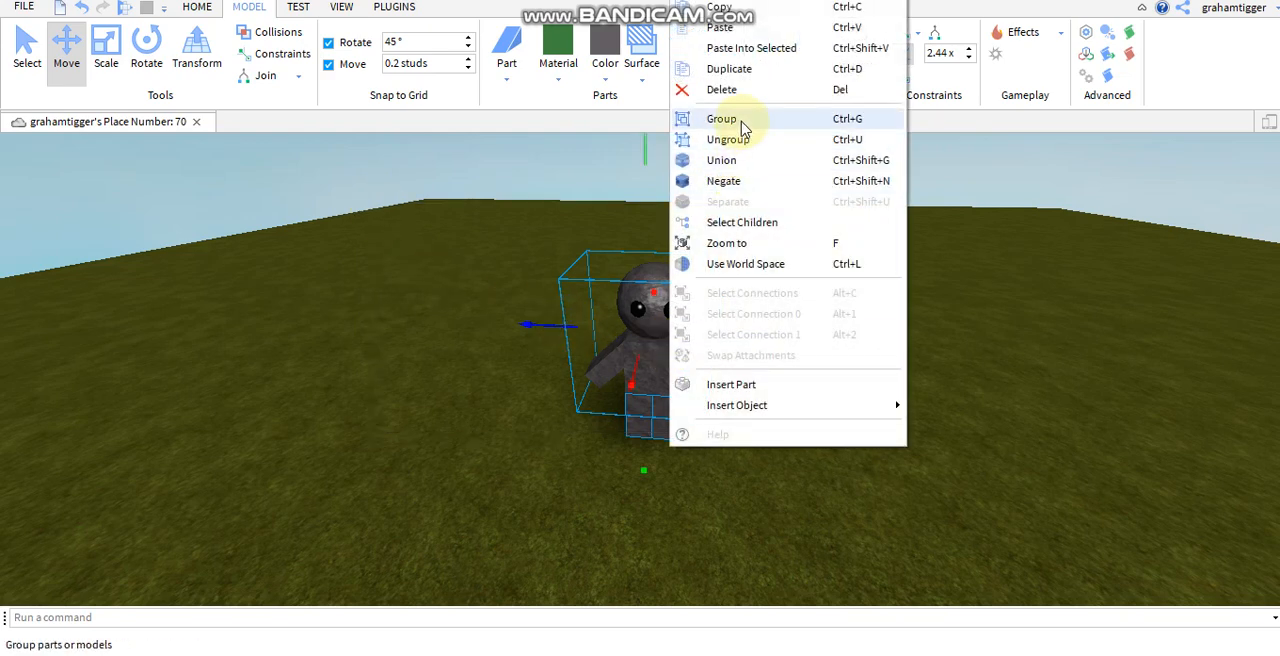
{"action": "left_click", "coordinate": [721, 118]}
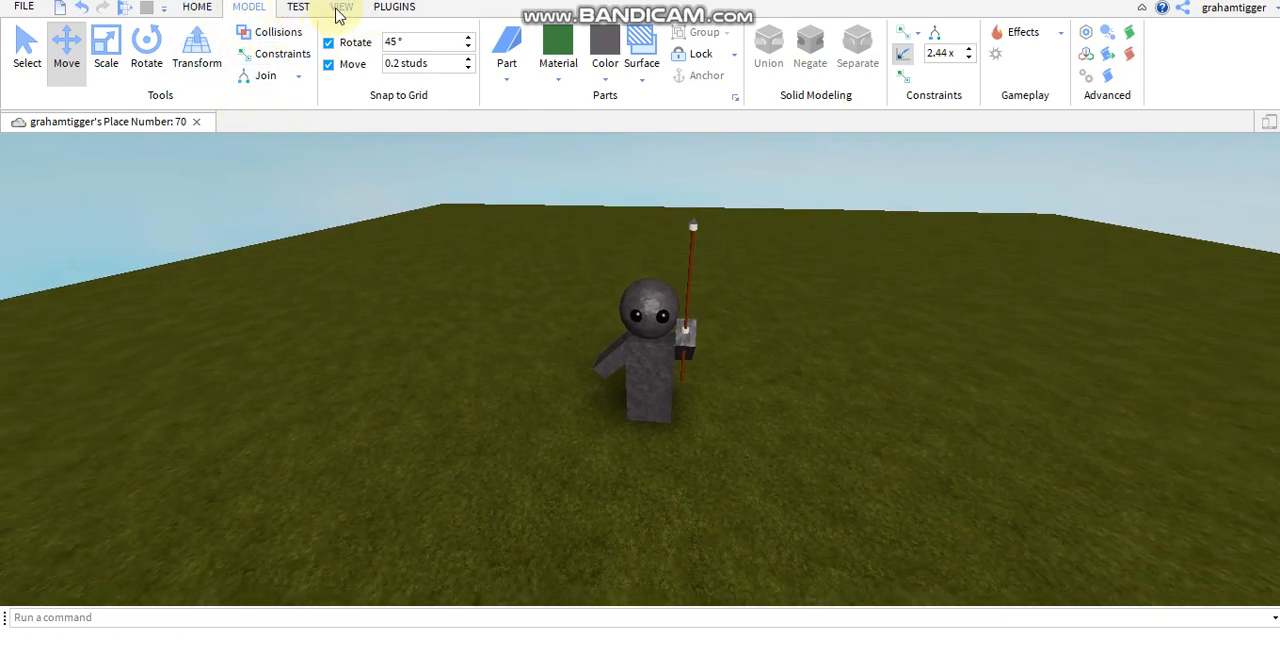
Step: Show the Explorer panel and bring up the grouped Model's actions
{"action": "left_click", "coordinate": [342, 7]}
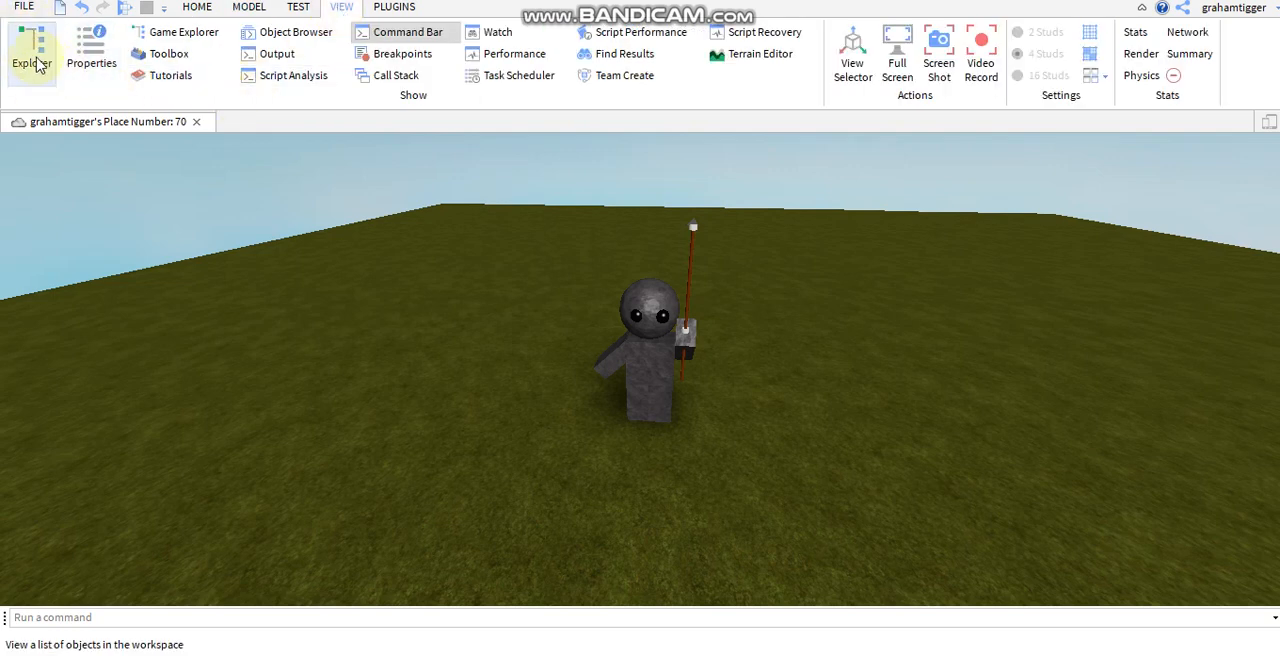
{"action": "left_click", "coordinate": [31, 50]}
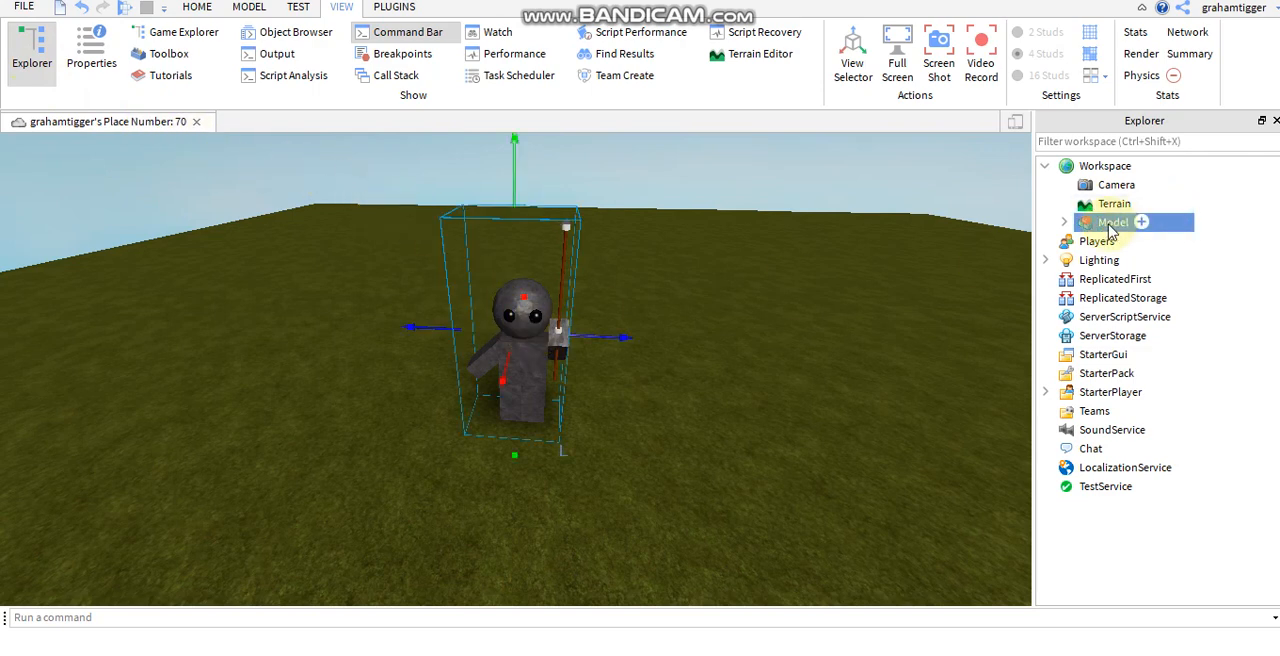
{"action": "right_click", "coordinate": [1111, 222]}
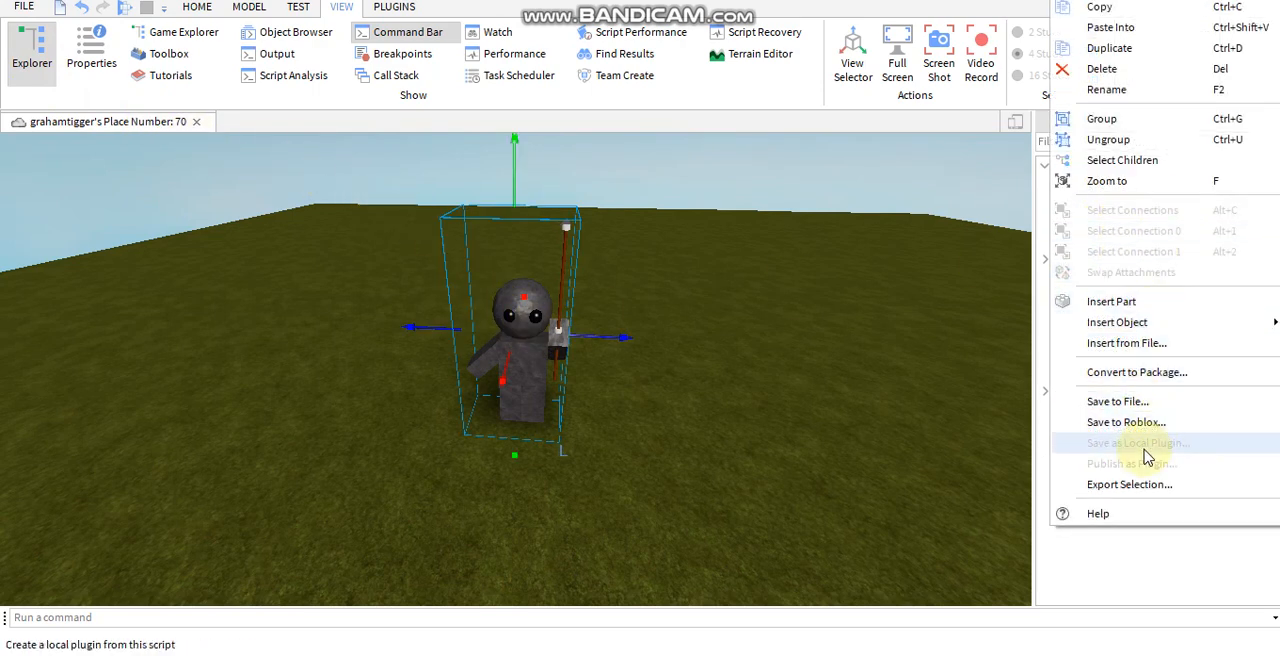
Step: Start publishing the model and enter the title 'Warrior statue'
{"action": "left_click", "coordinate": [1126, 421]}
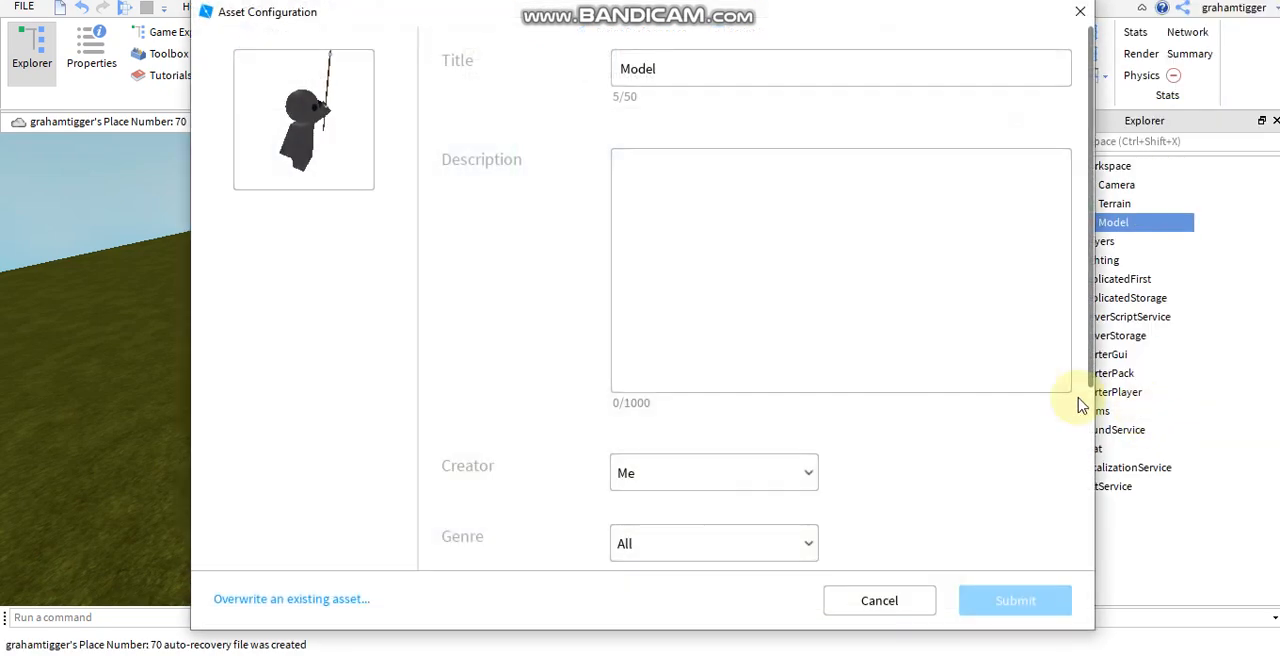
{"action": "mouse_move", "coordinate": [705, 68]}
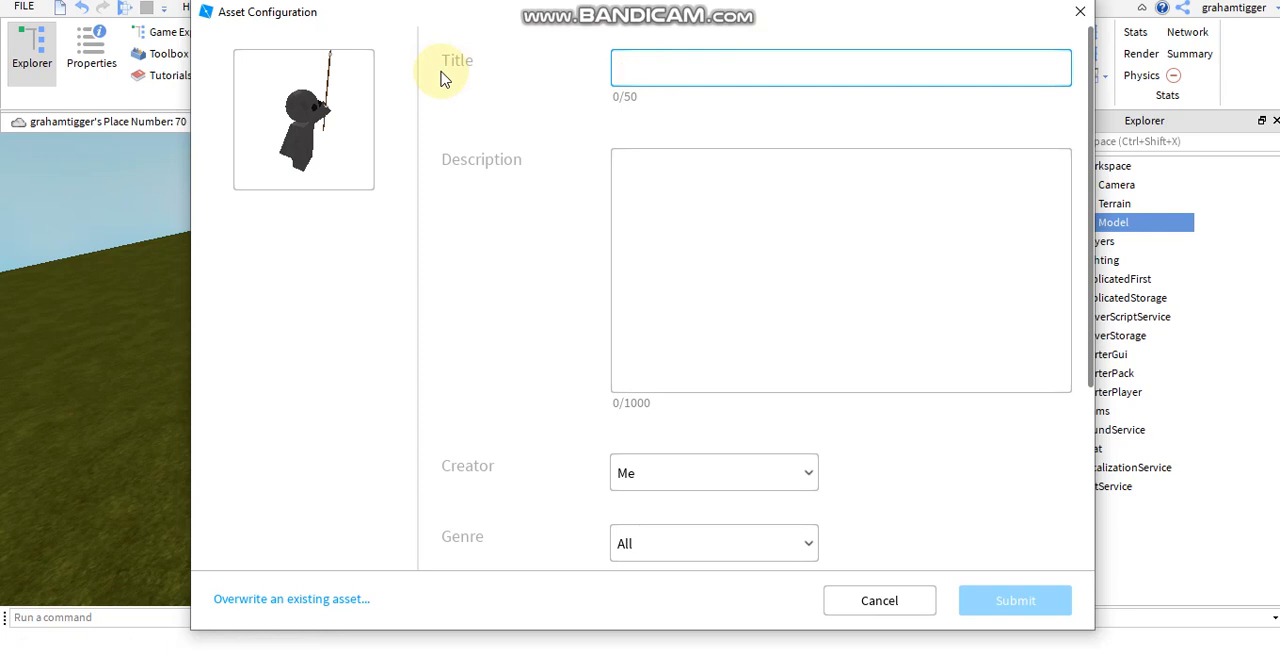
{"action": "type", "text": "W"}
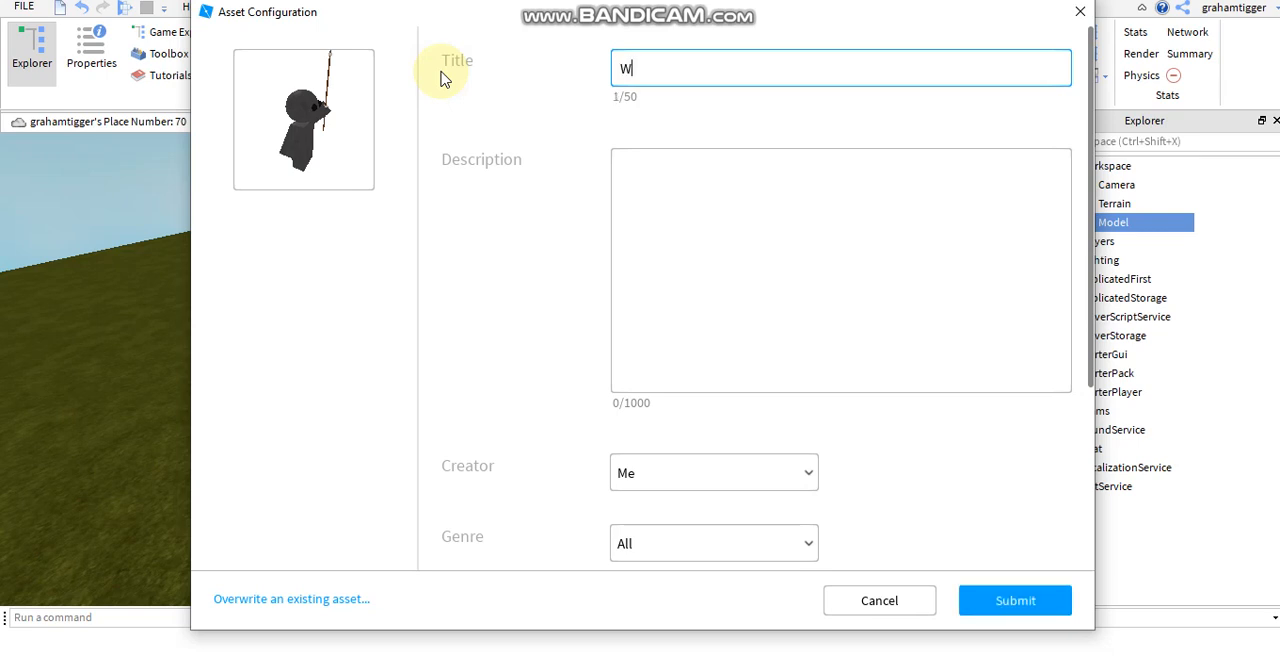
{"action": "type", "text": "arriot"}
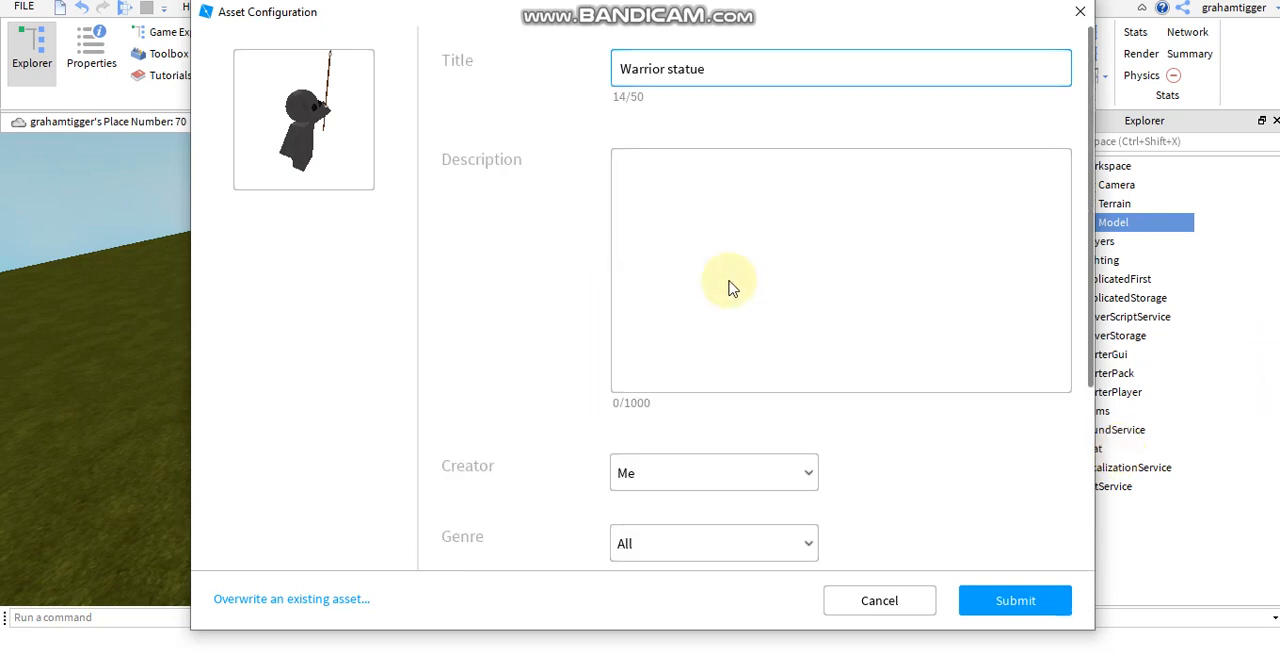
{"action": "left_click", "coordinate": [840, 68]}
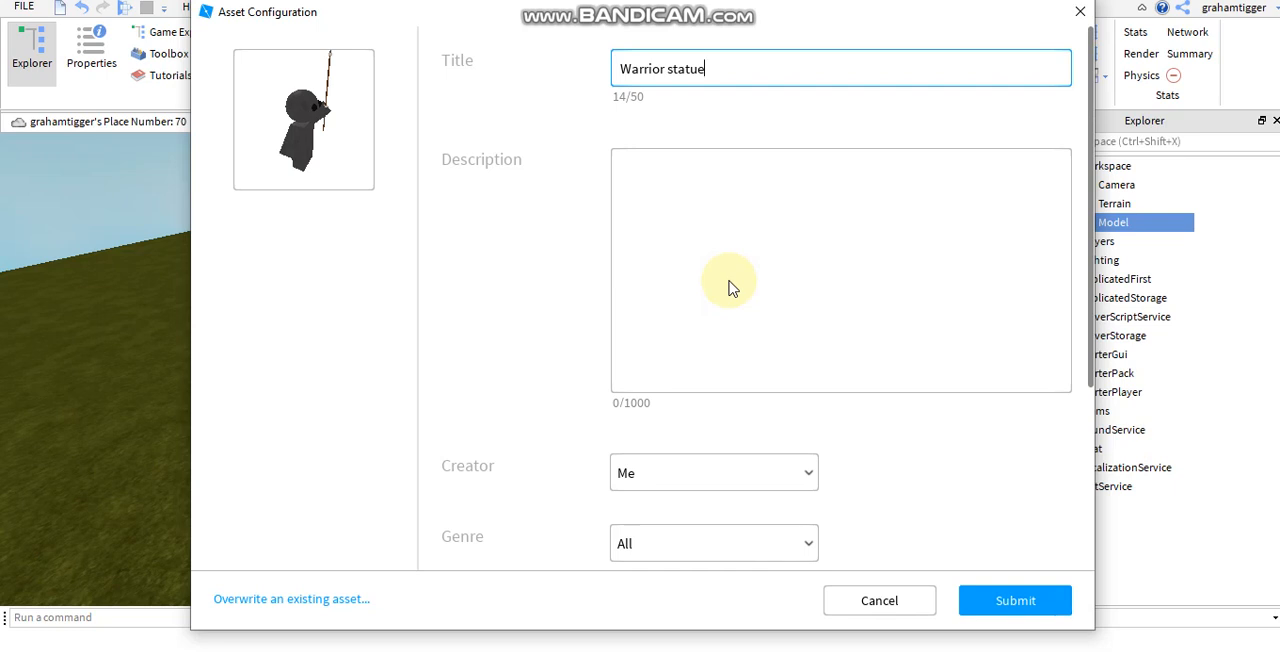
{"action": "mouse_move", "coordinate": [822, 305]}
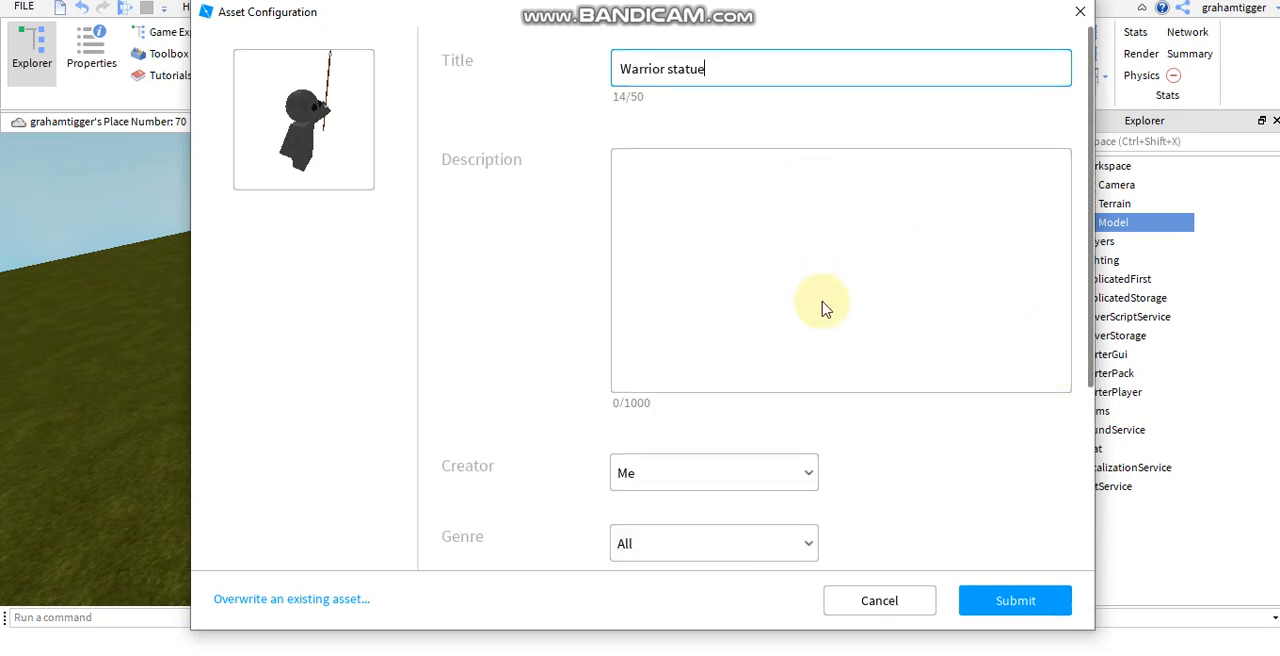
Step: Submit the model, then dismiss the inappropriate-name failure message
{"action": "scroll", "scroll_direction": "down", "scroll_amount": 3}
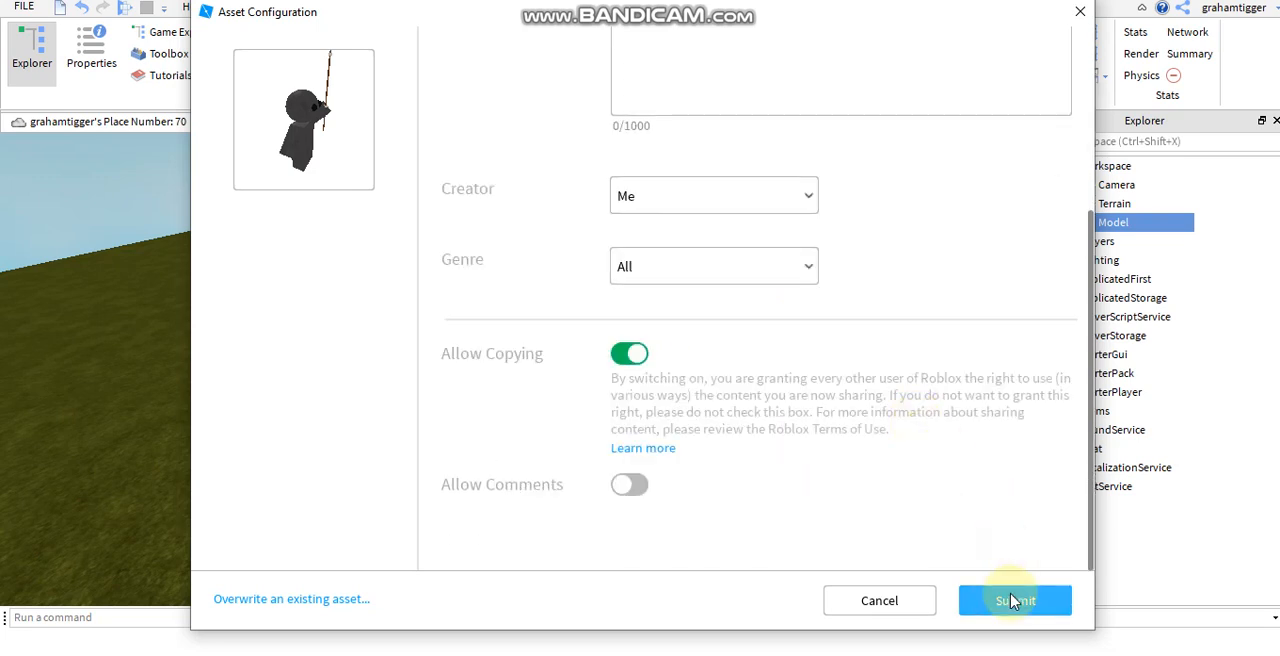
{"action": "left_click", "coordinate": [712, 195]}
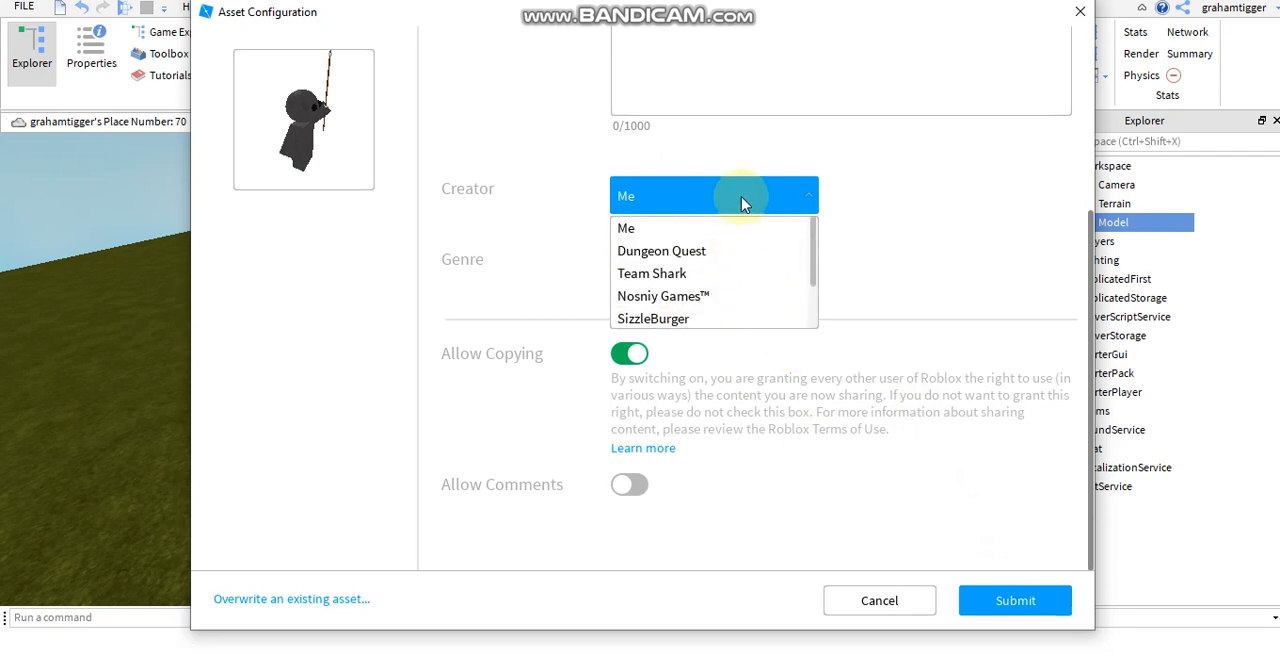
{"action": "left_click", "coordinate": [1014, 600]}
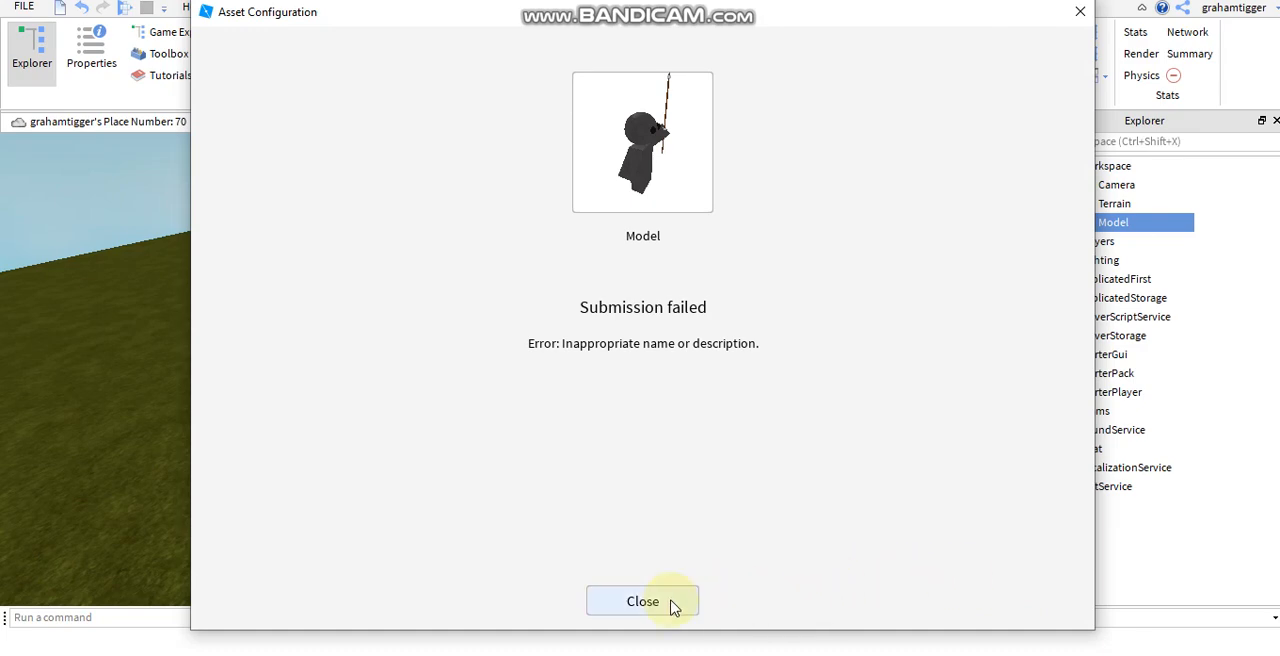
{"action": "left_click", "coordinate": [642, 601]}
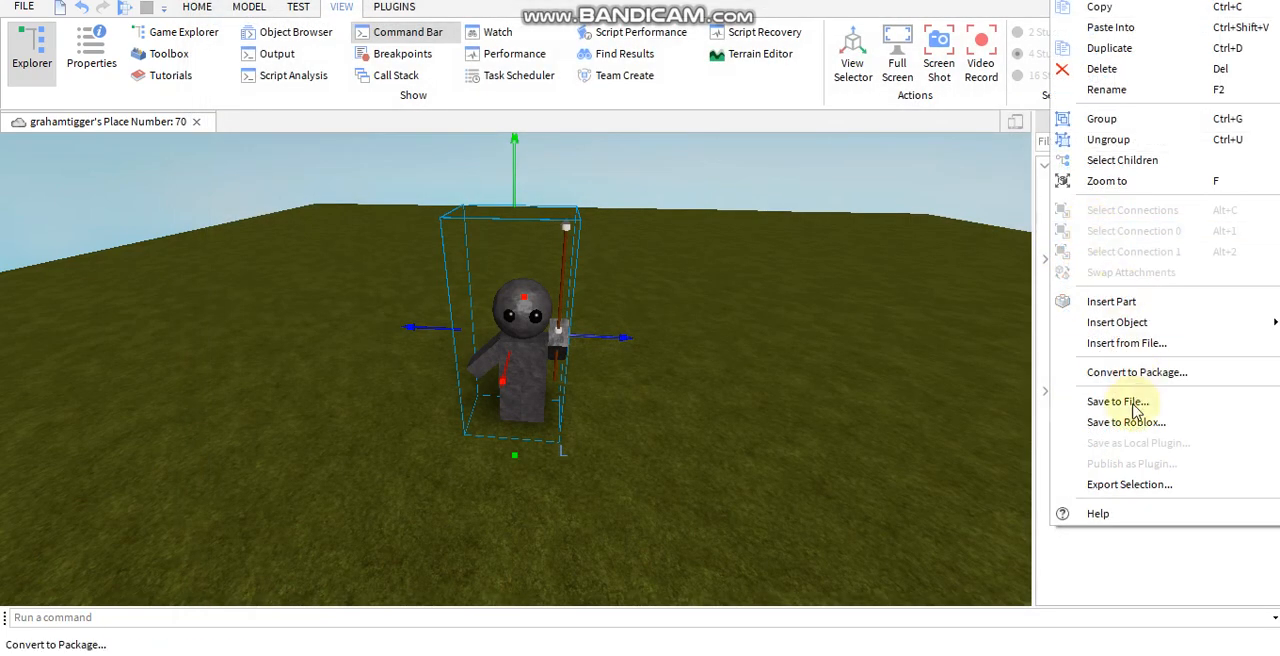
Step: Reopen publishing, retitle the model 'Statu', and allow copying
{"action": "left_click", "coordinate": [1127, 421]}
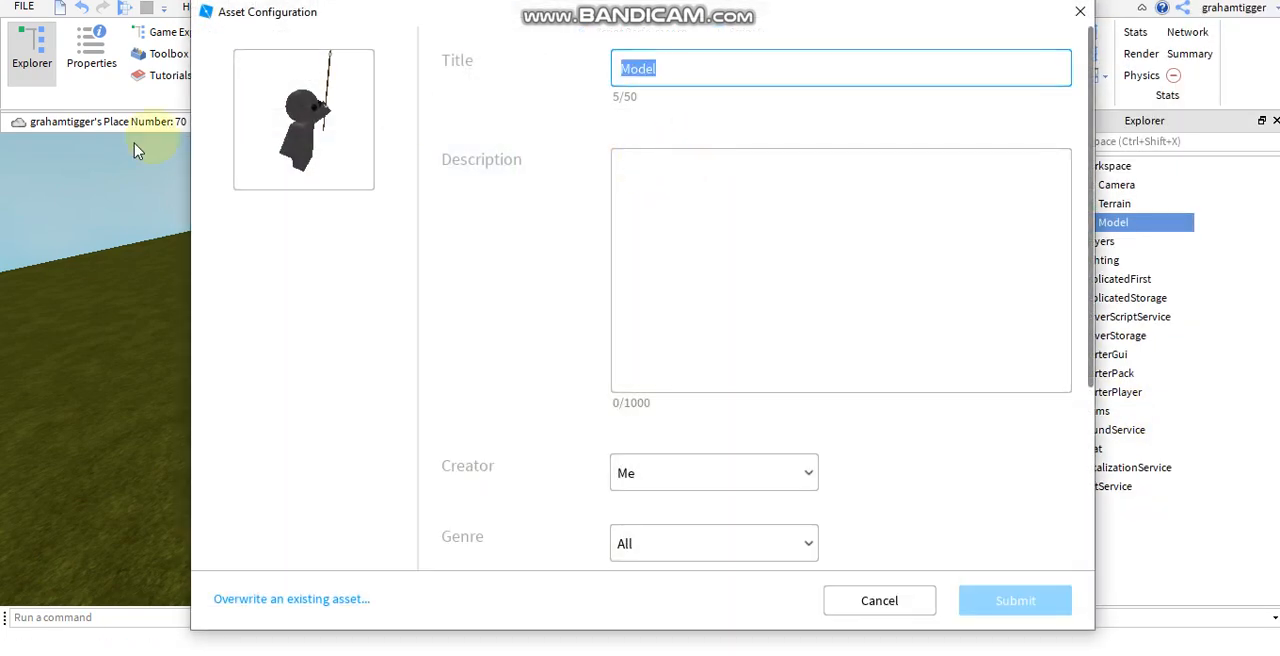
{"action": "type", "text": "Statu"}
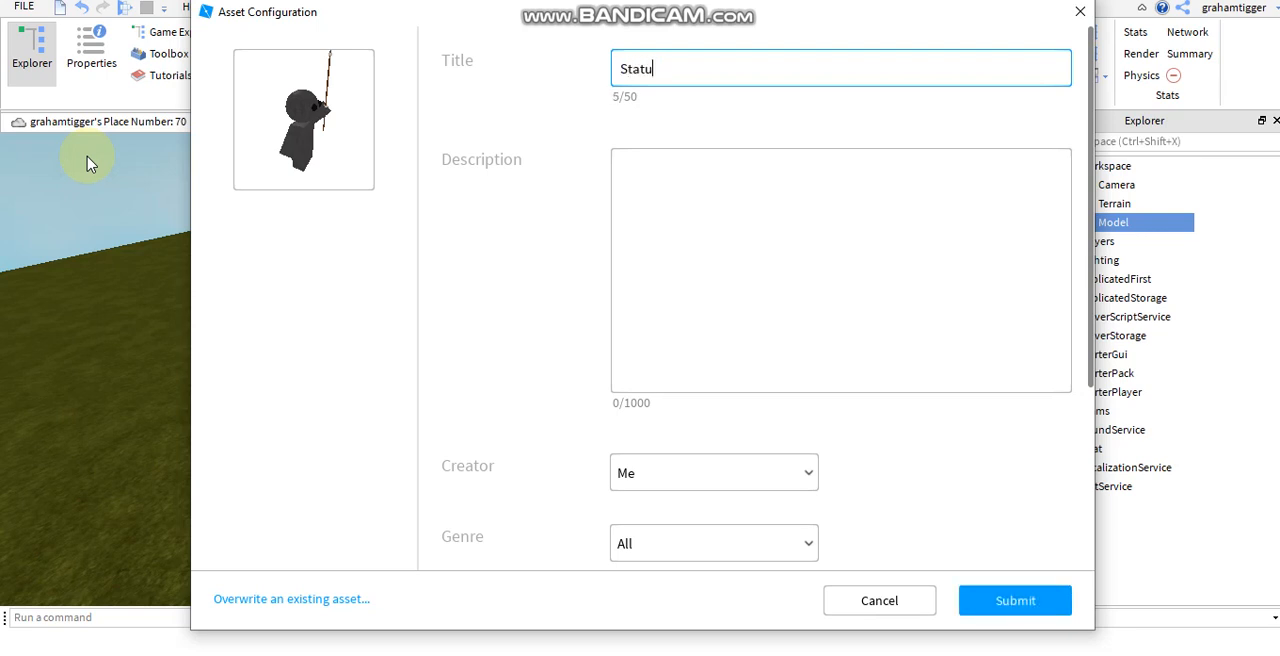
{"action": "scroll", "scroll_direction": "down", "scroll_amount": 3}
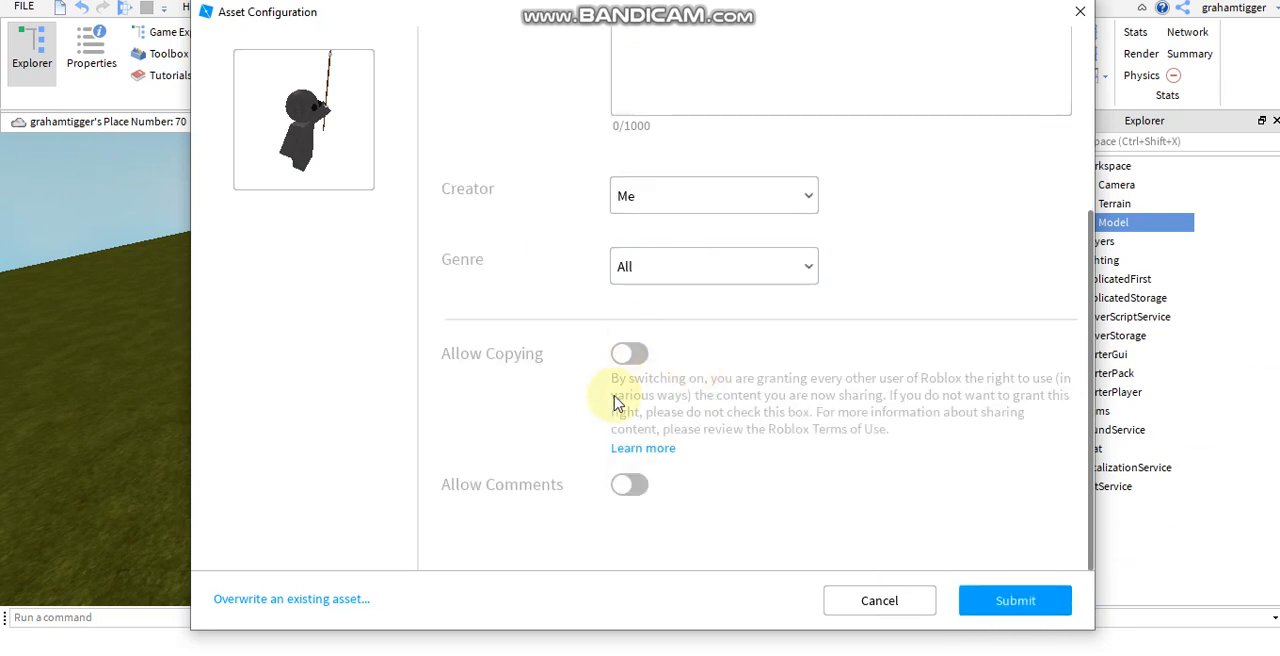
{"action": "left_click", "coordinate": [1014, 600]}
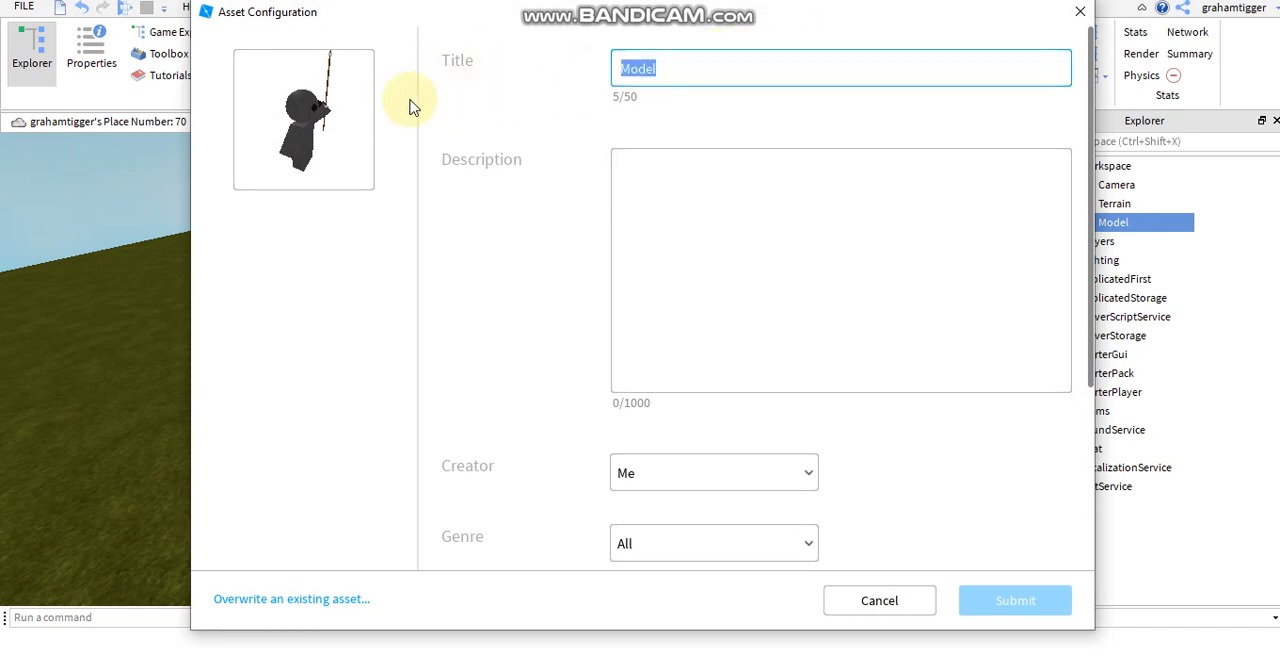
Step: Retry with title 'Statu' and copying allowed, then dismiss the failure message
{"action": "type", "text": "Statu"}
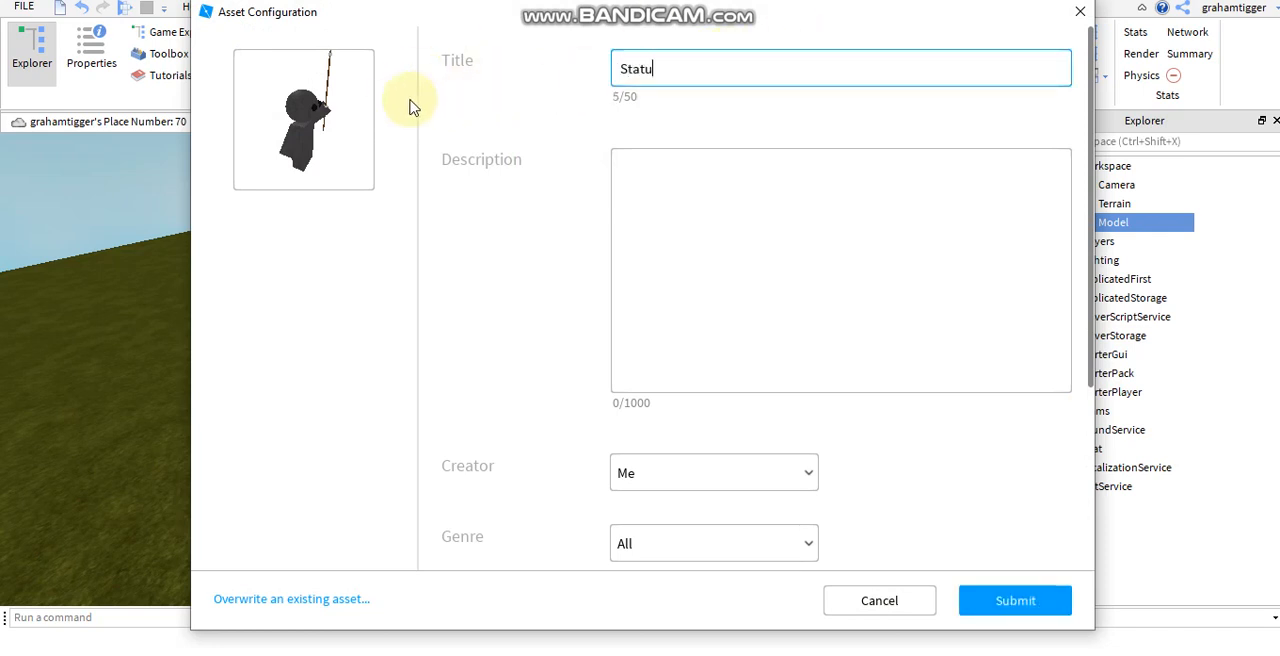
{"action": "scroll", "scroll_direction": "down", "scroll_amount": 3}
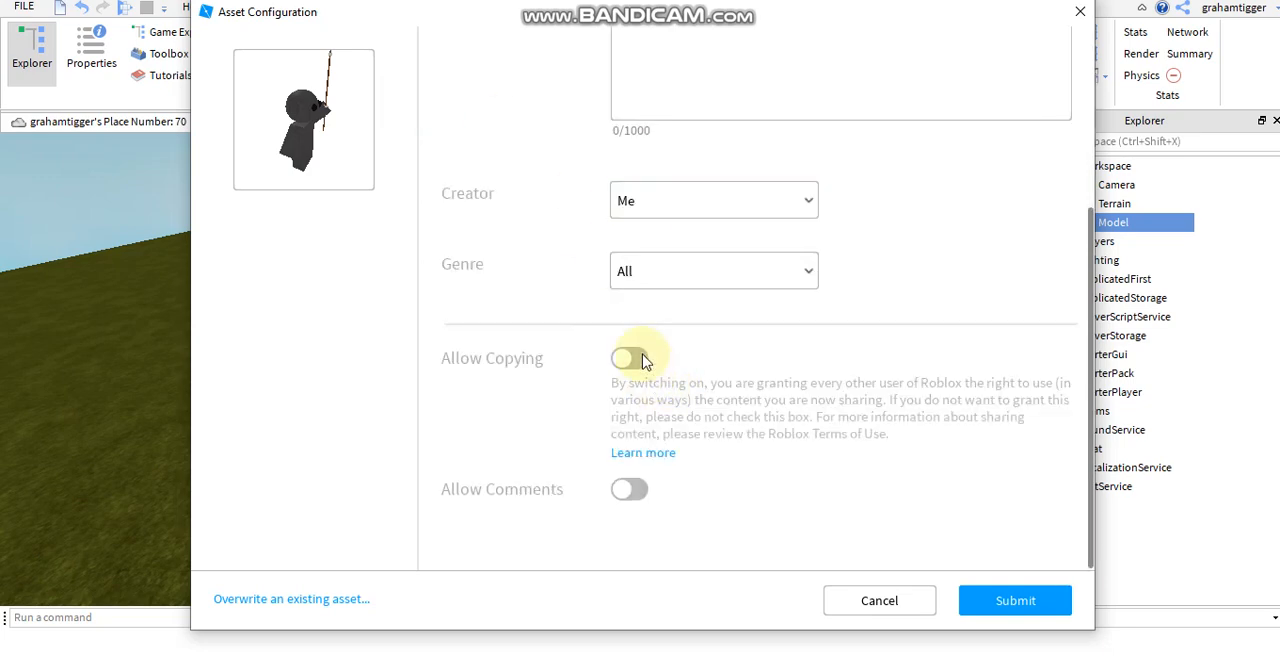
{"action": "left_click", "coordinate": [1014, 600]}
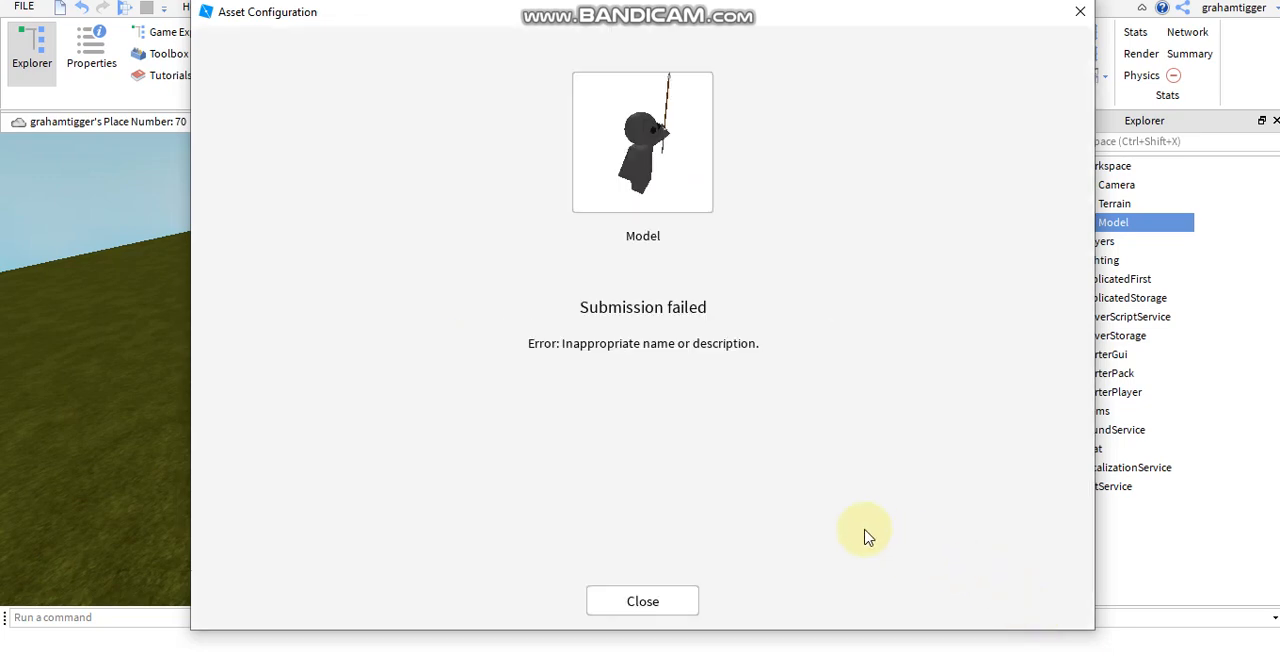
{"action": "left_click", "coordinate": [642, 601]}
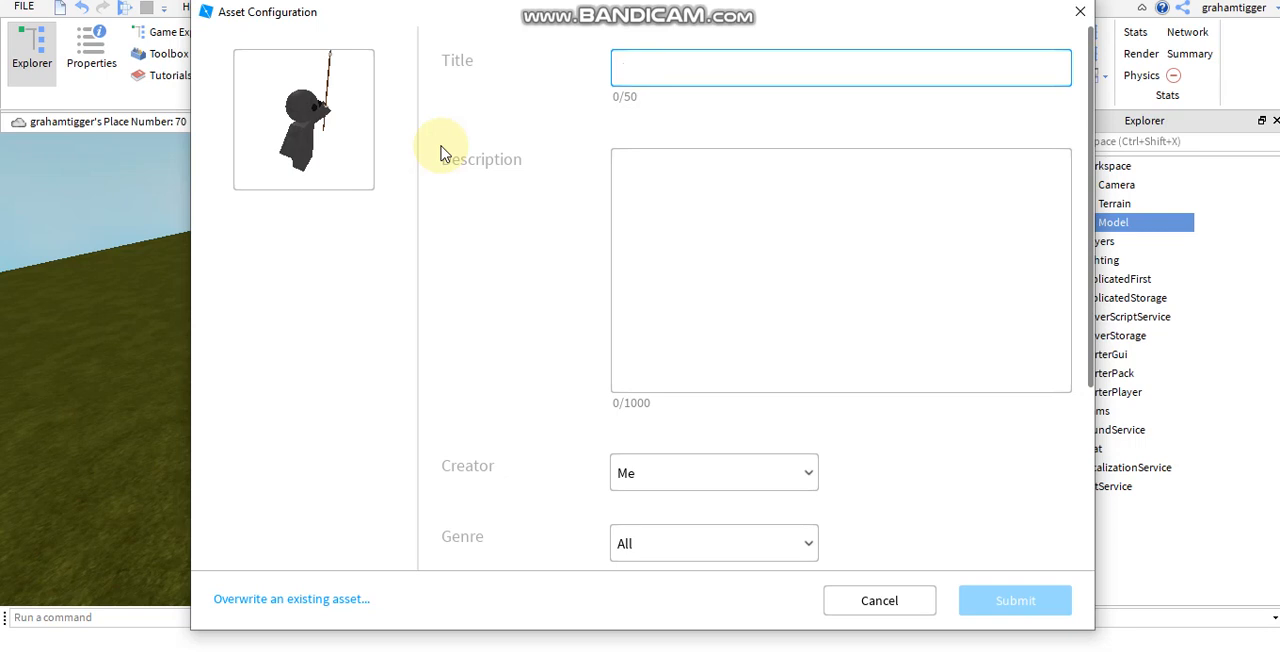
Step: Enter the title 'Boy stat' and submit the model
{"action": "type", "text": "Boy"}
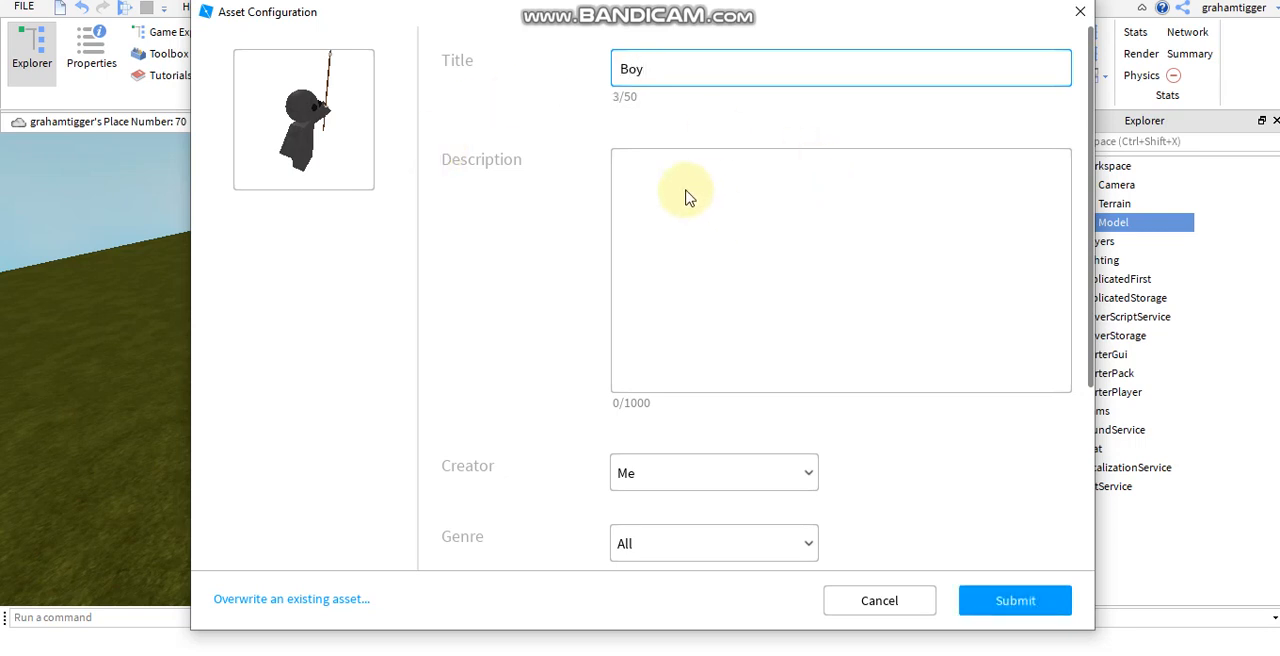
{"action": "type", "text": "stat"}
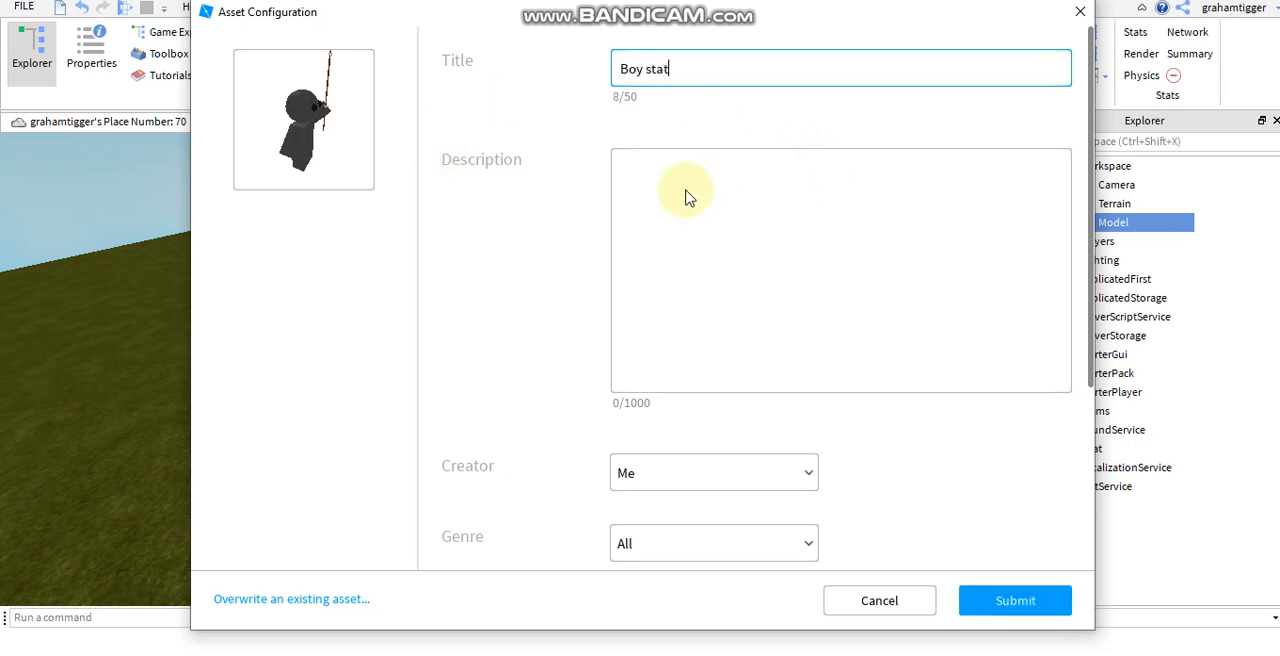
{"action": "scroll", "scroll_direction": "down", "scroll_amount": 3}
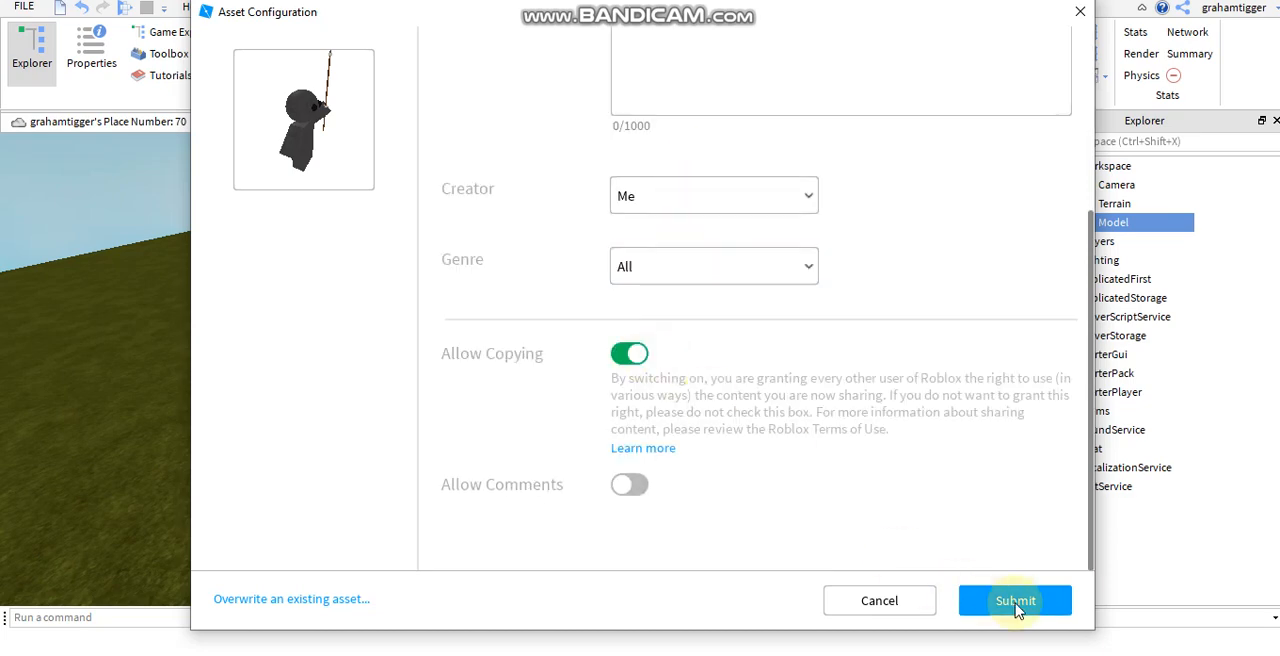
{"action": "left_click", "coordinate": [1014, 600]}
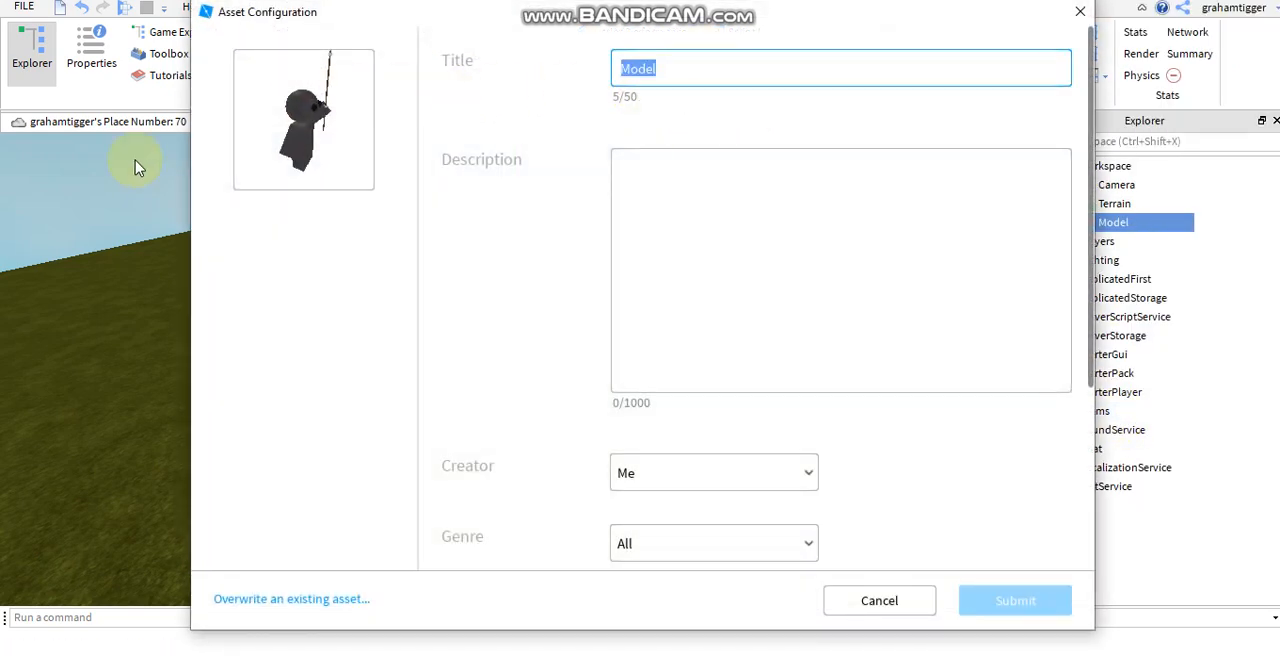
Step: Toggle Allow Copying and resubmit until the upload succeeds
{"action": "scroll", "scroll_direction": "down", "scroll_amount": 3}
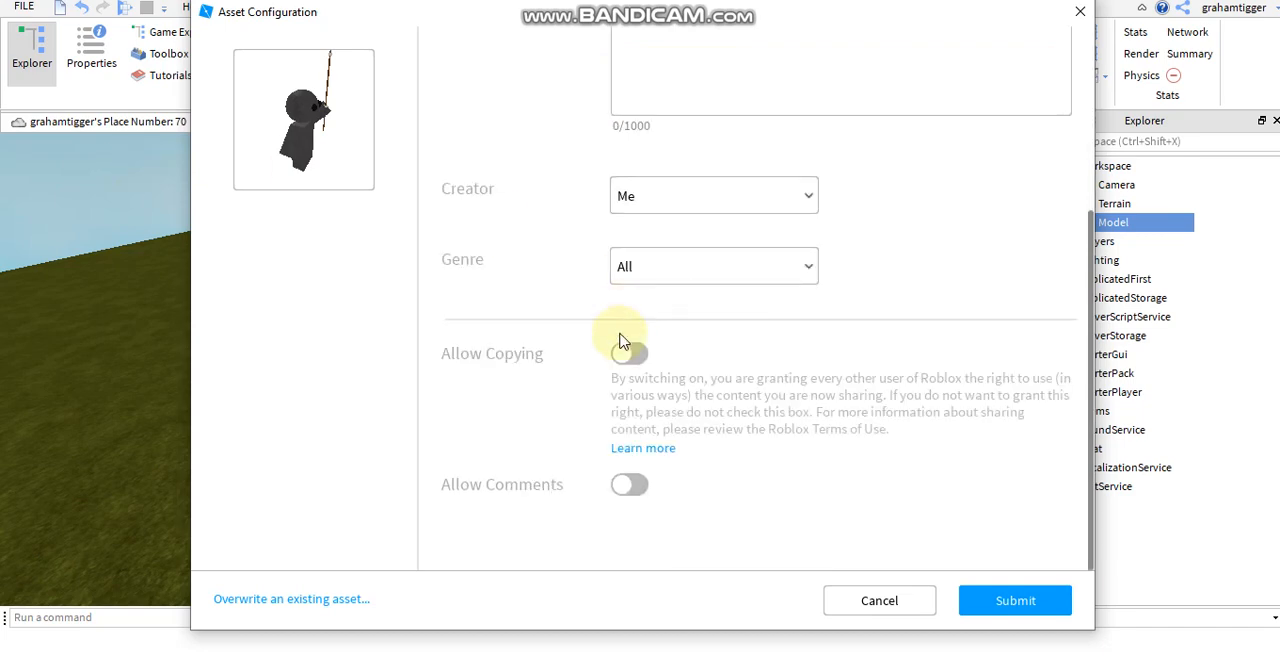
{"action": "left_click", "coordinate": [1014, 600]}
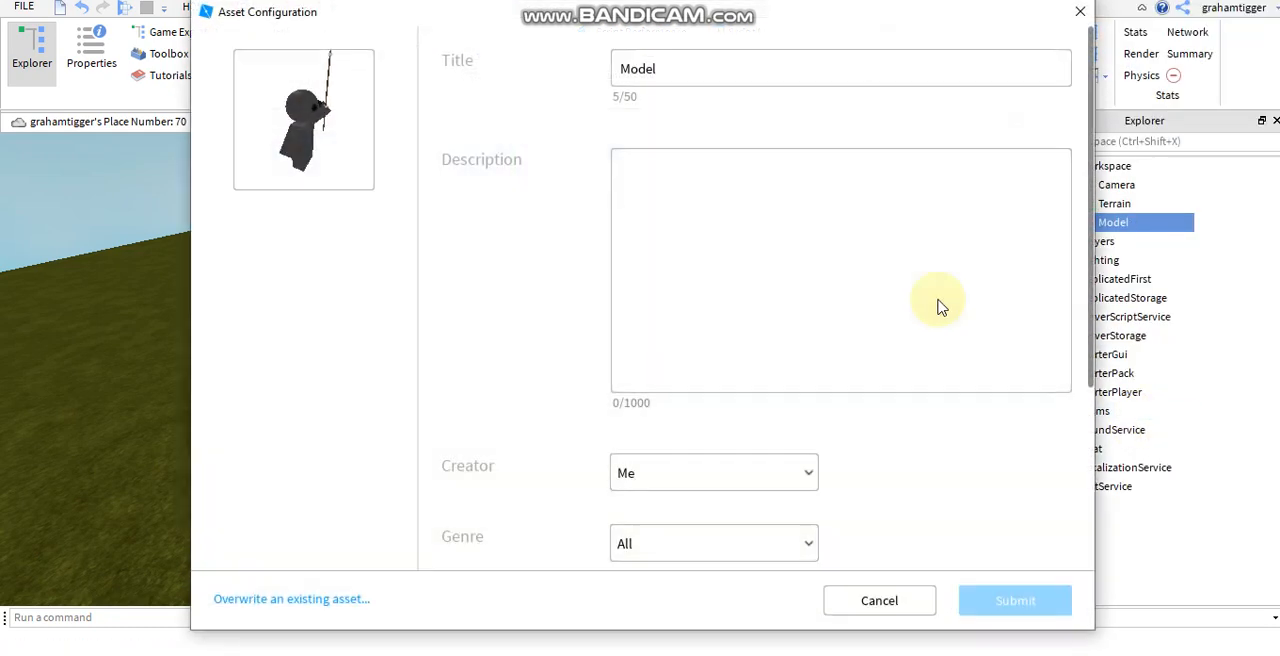
{"action": "scroll", "scroll_direction": "down", "scroll_amount": 3}
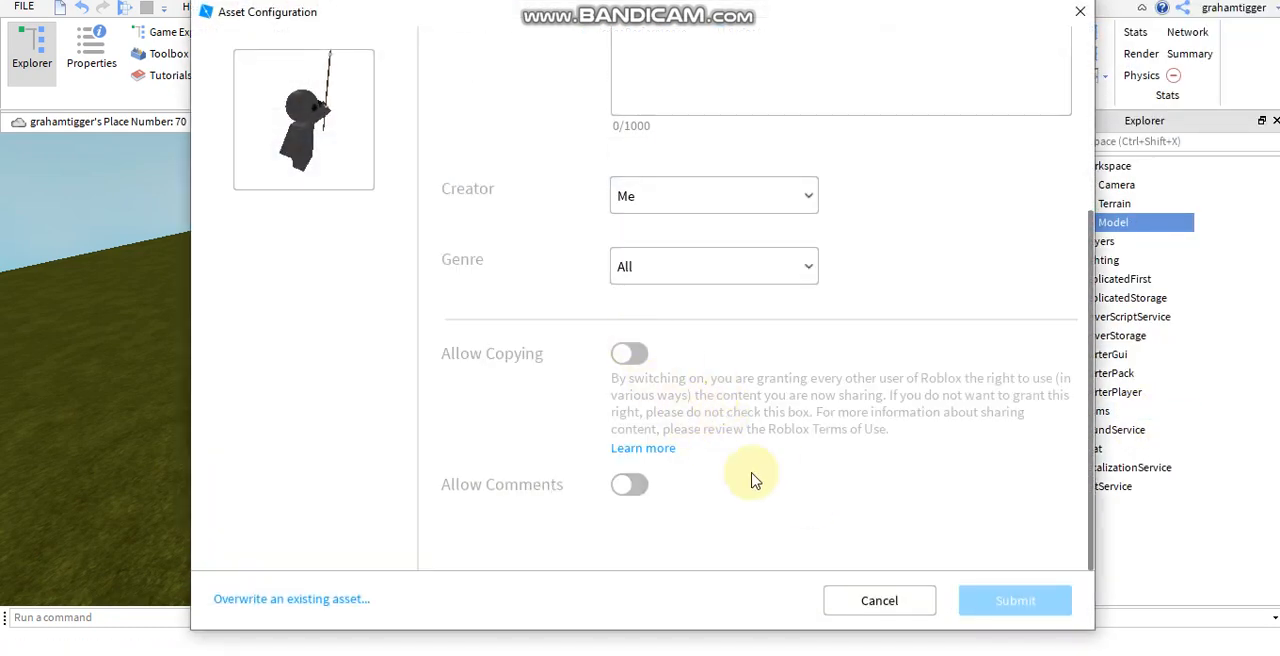
{"action": "left_click", "coordinate": [1015, 600]}
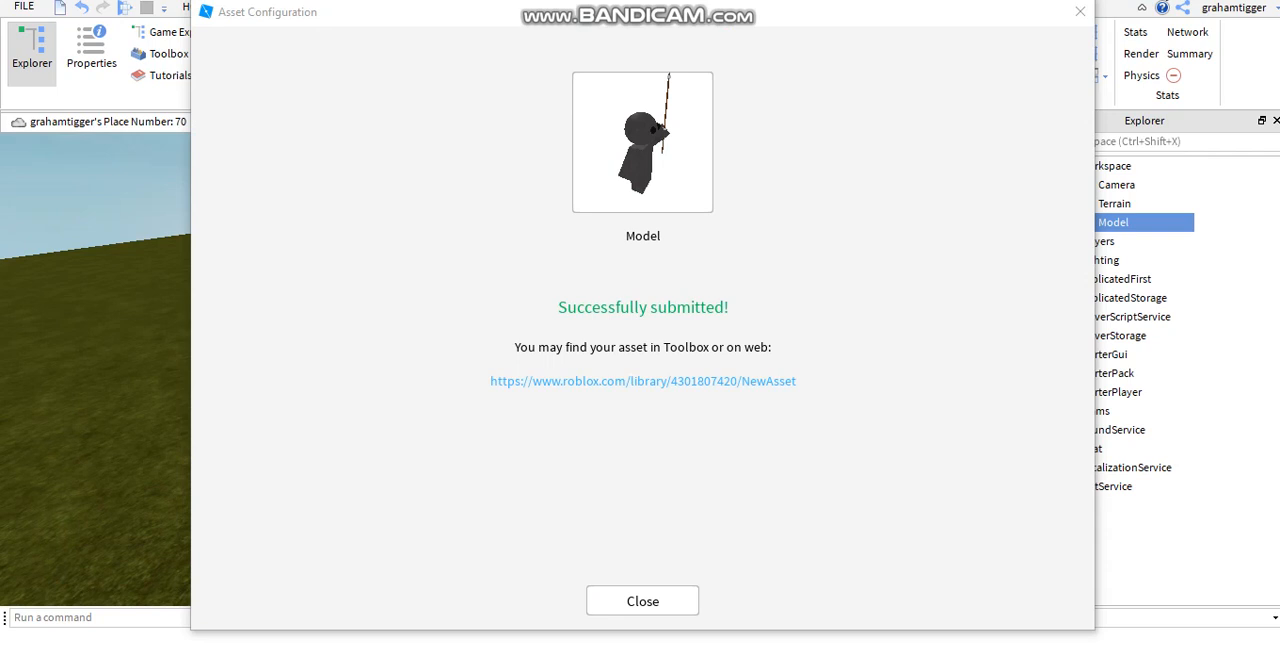
{"action": "mouse_move", "coordinate": [737, 393]}
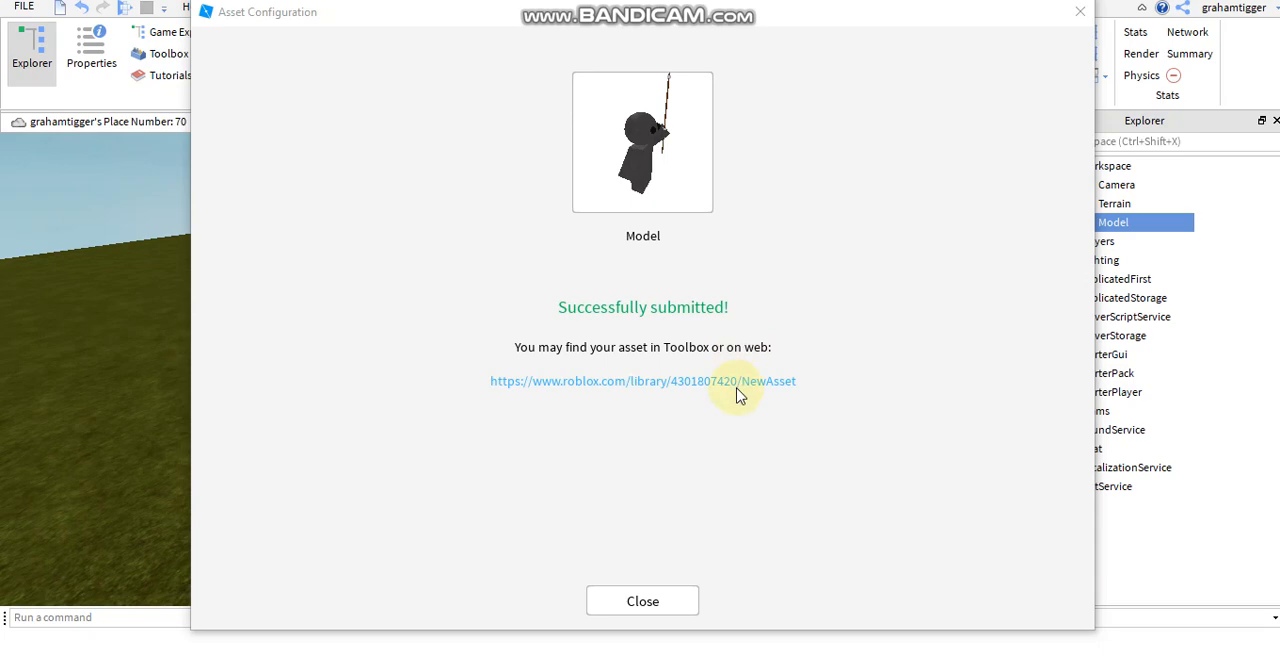
{"action": "mouse_move", "coordinate": [655, 583]}
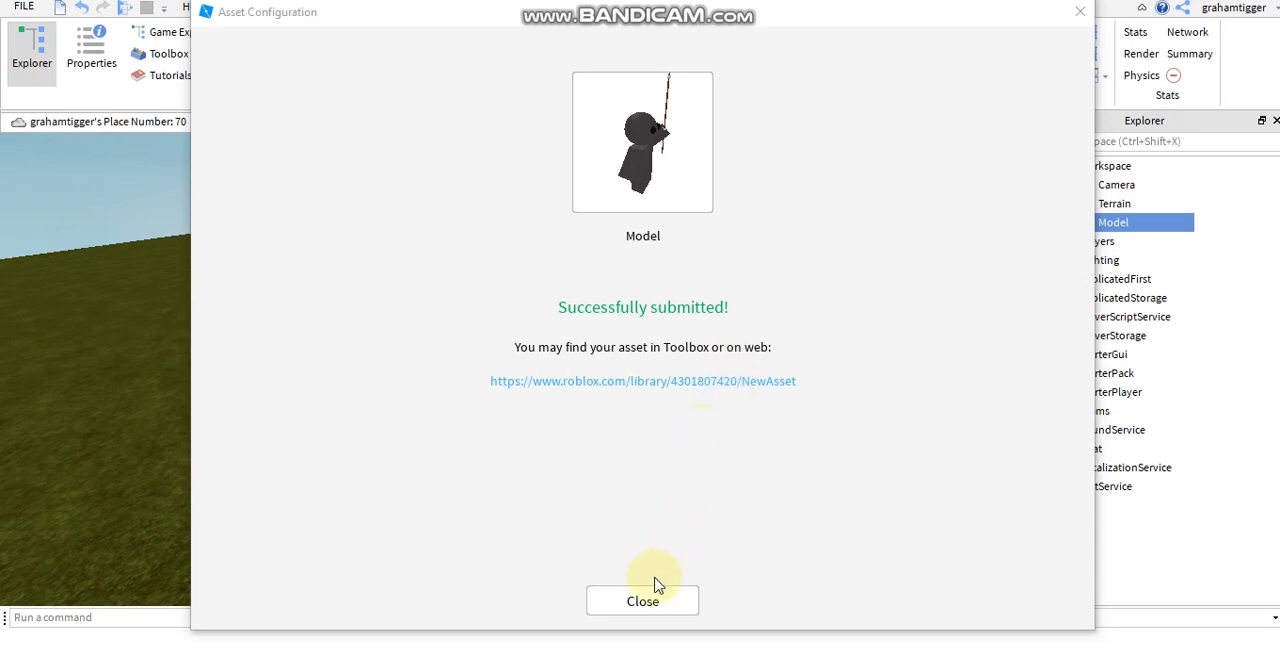
Step: Dismiss the success message and return to the Home building tools
{"action": "left_click", "coordinate": [642, 600]}
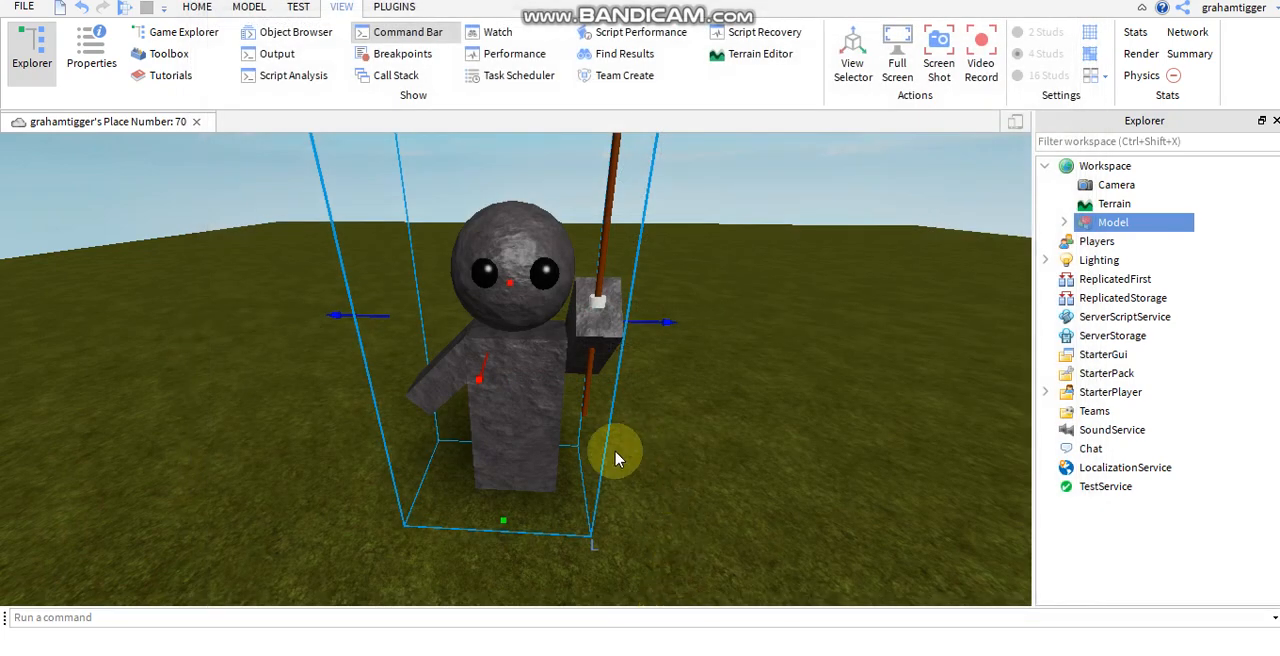
{"action": "mouse_move", "coordinate": [858, 238]}
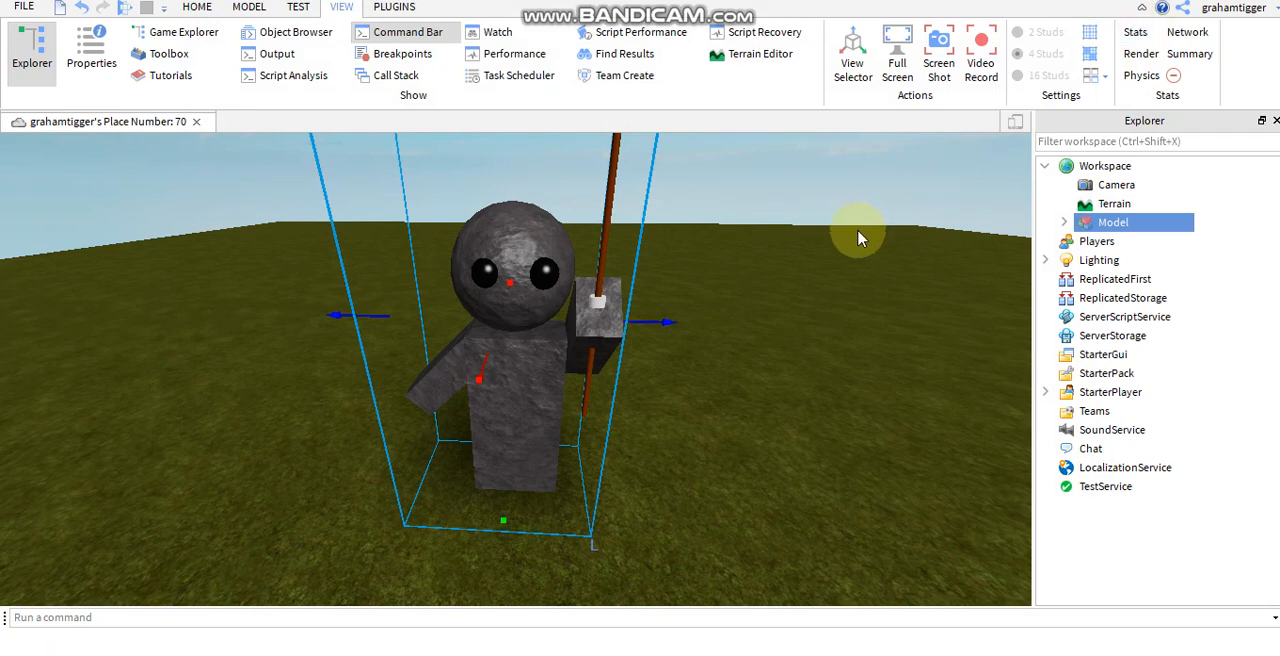
{"action": "mouse_move", "coordinate": [800, 315]}
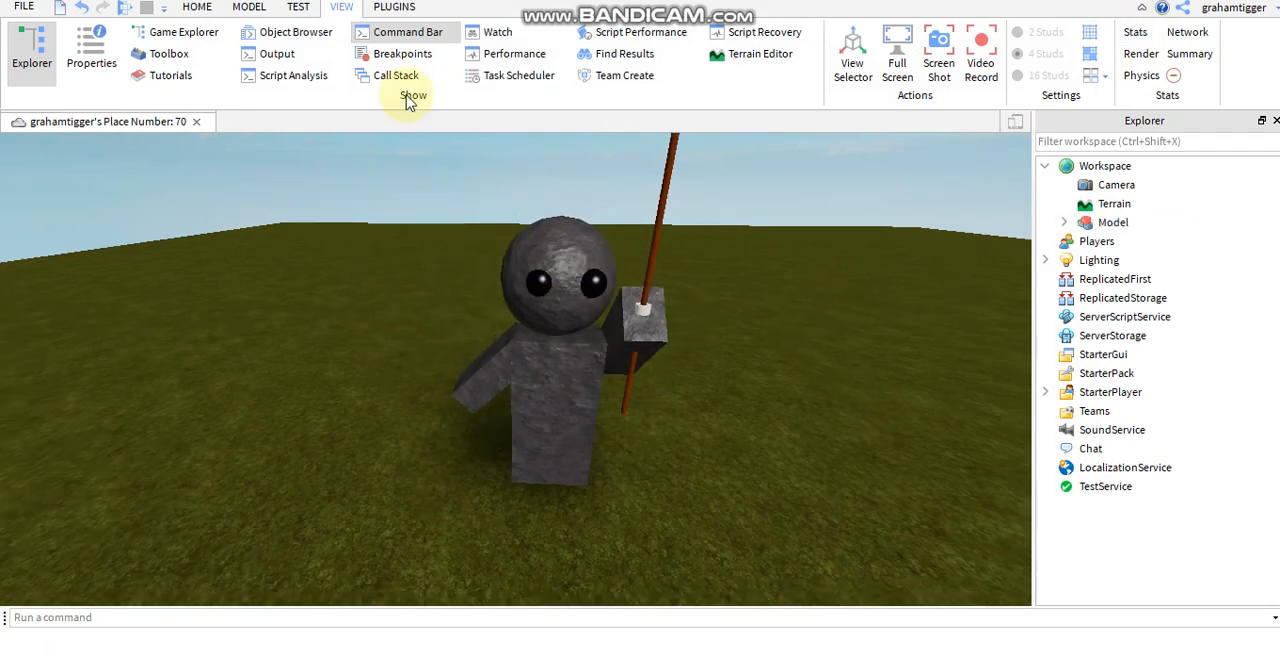
{"action": "left_click", "coordinate": [197, 7]}
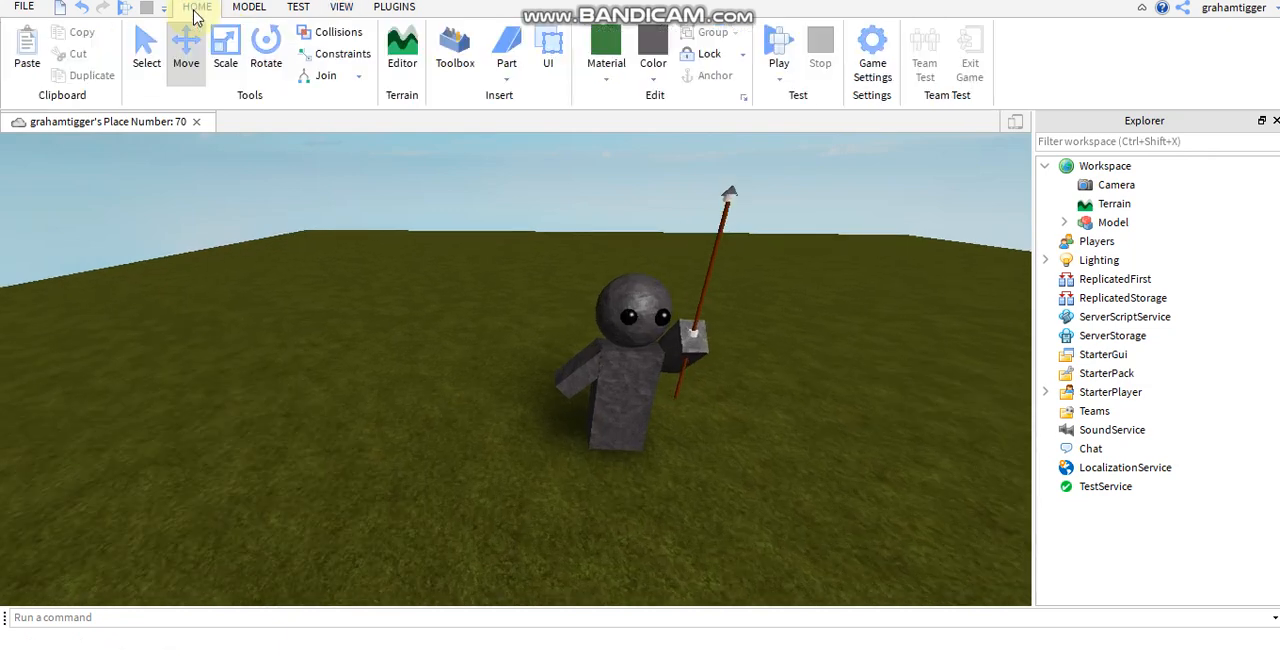
Step: Open My Models in the Toolbox and drag the inserted white model beside the statue
{"action": "left_click", "coordinate": [454, 47]}
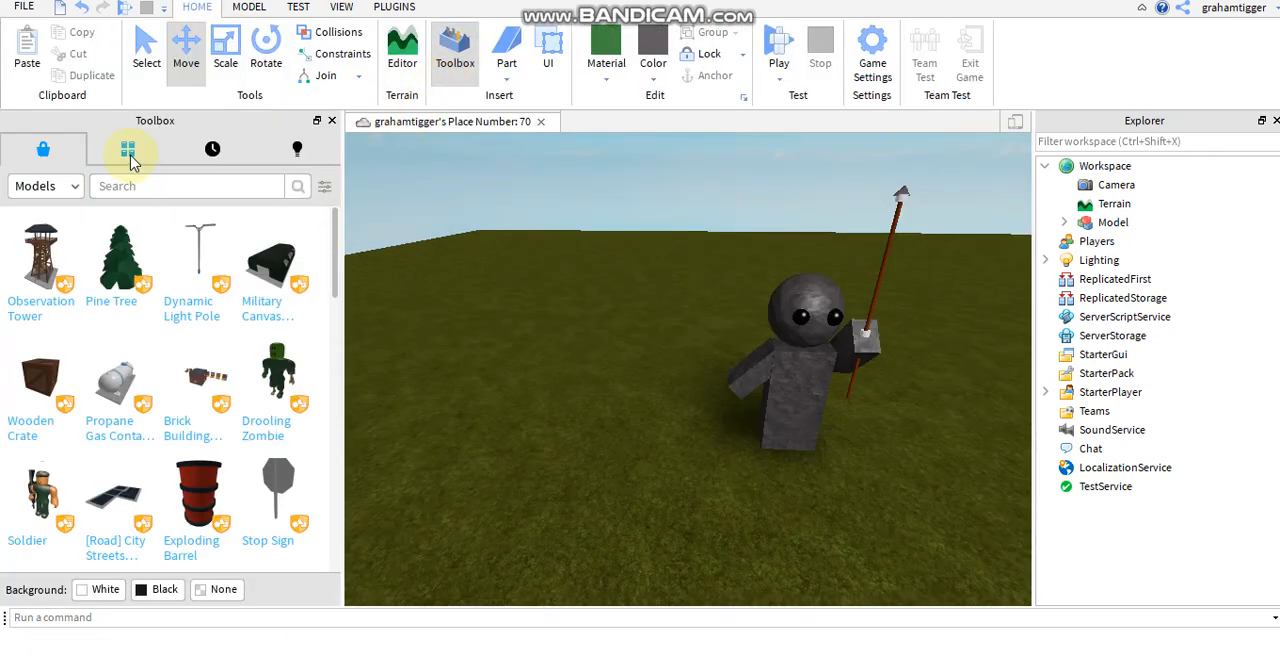
{"action": "left_click", "coordinate": [128, 148]}
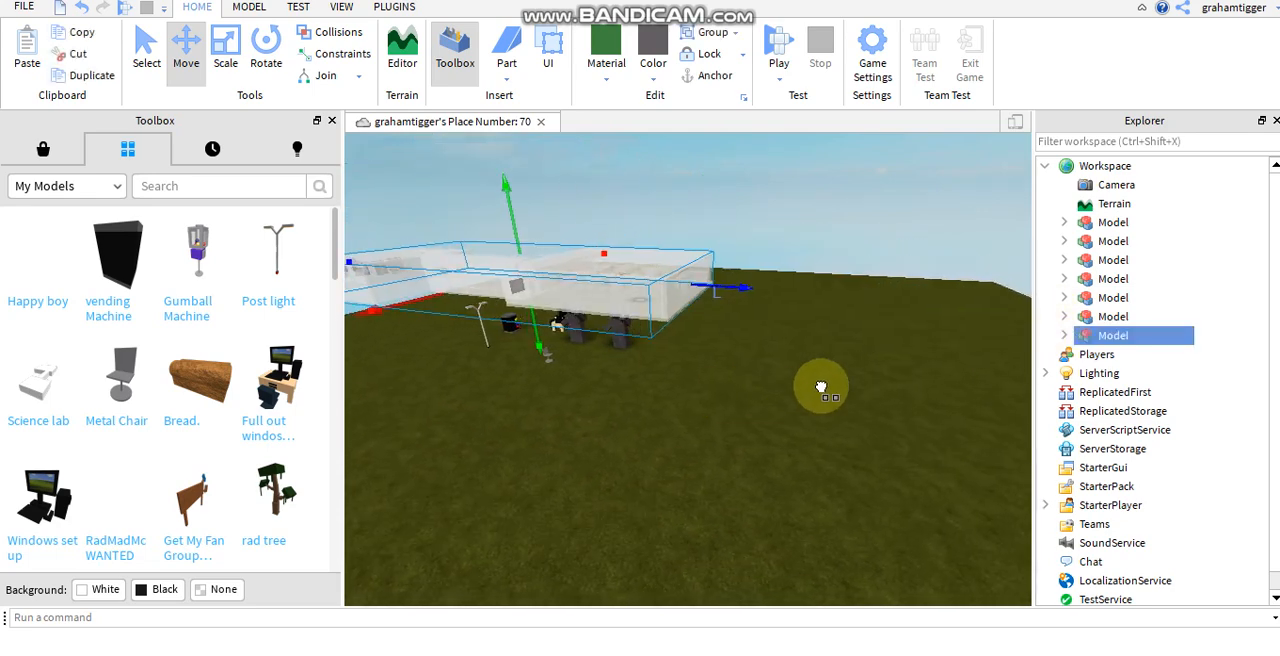
{"action": "left_click_drag", "start_coordinate": [820, 387], "coordinate": [590, 262]}
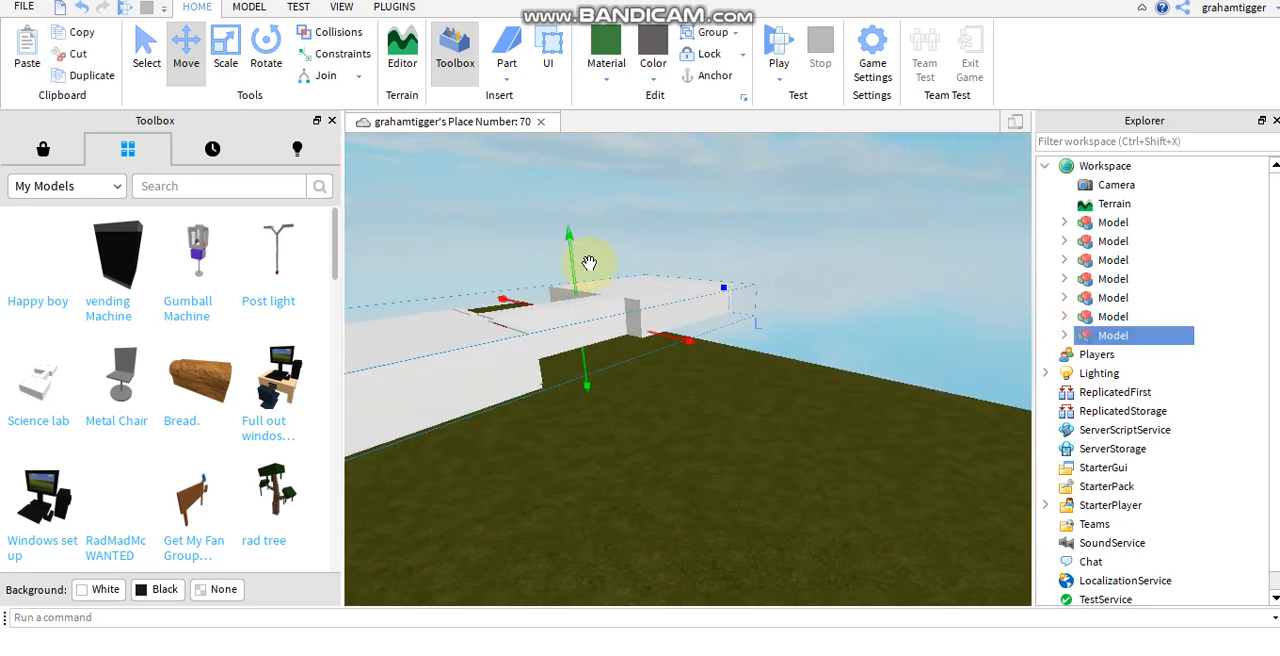